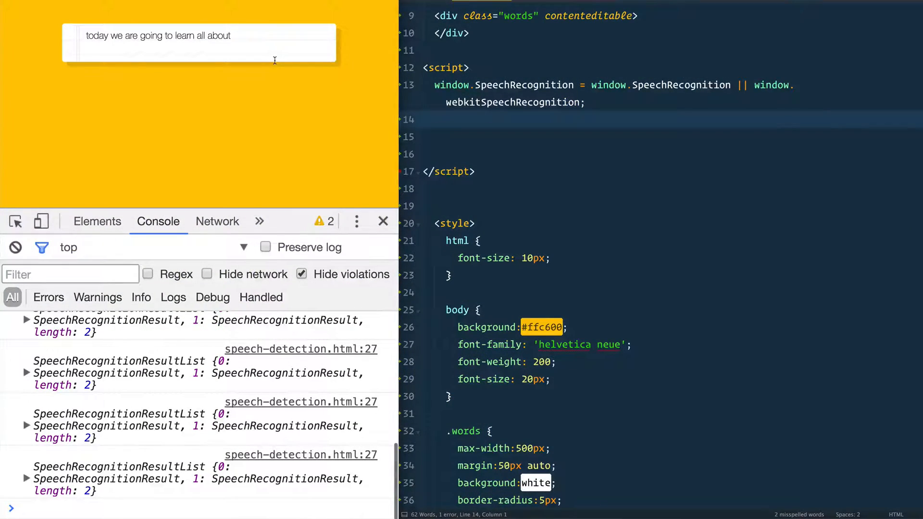
- Highlight the window.SpeechRecognition webkit fallback line and add blank lines below it
text(speech recognition in the browser)
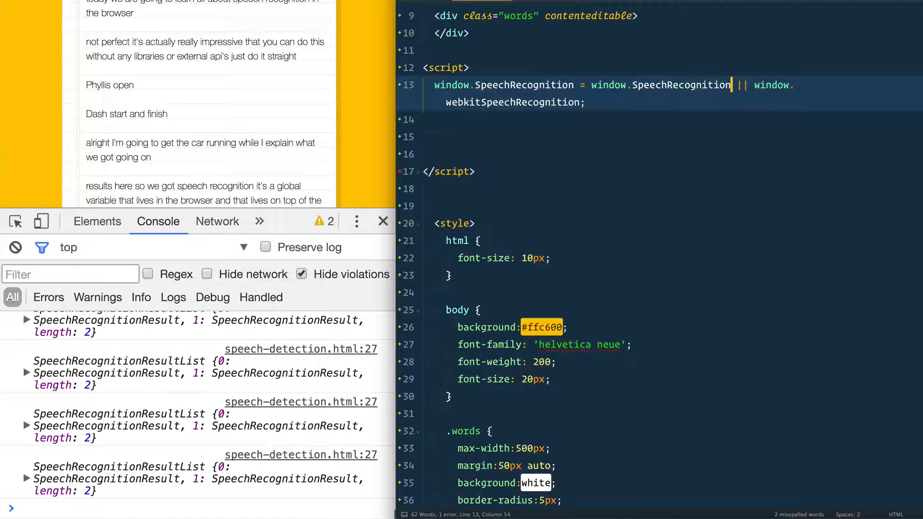
click(586, 102)
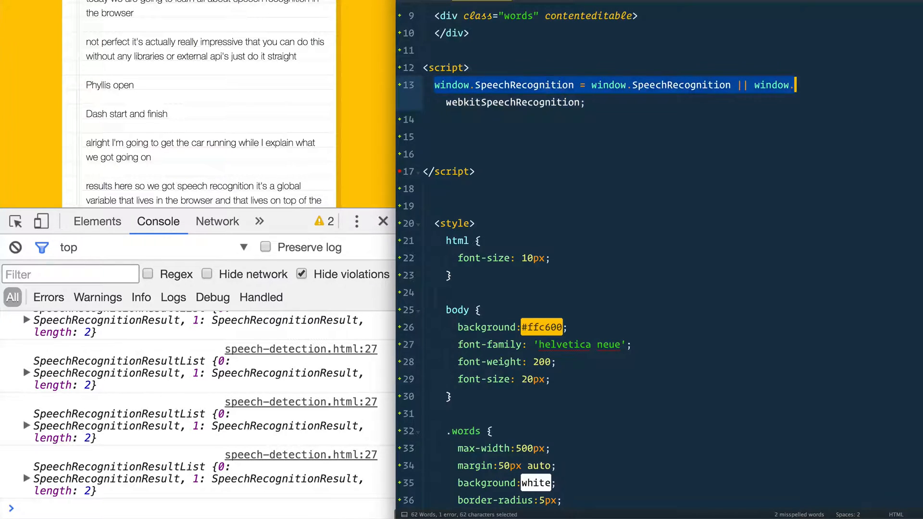
double_click(524, 85)
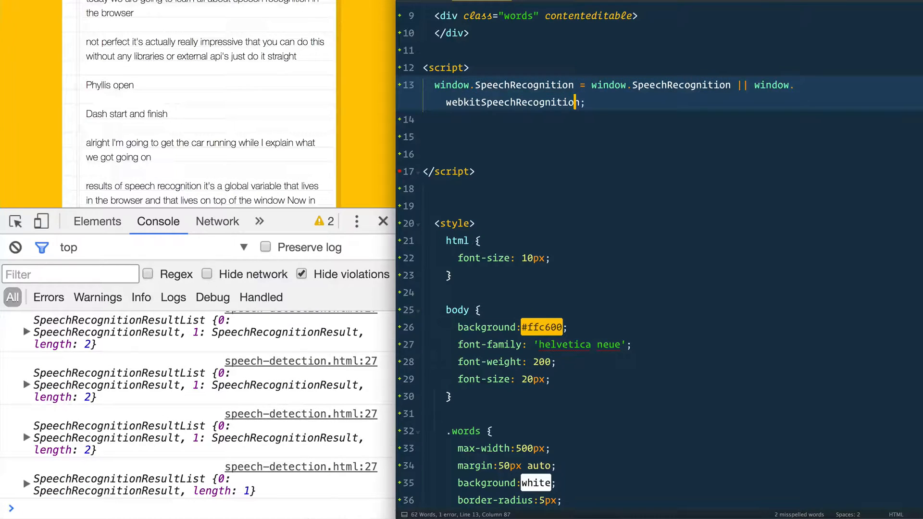
key(enter)
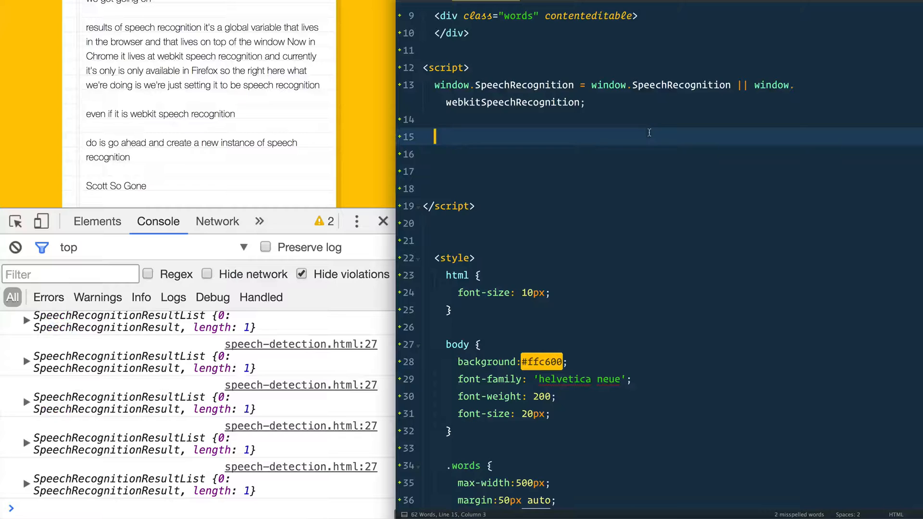
- Create the recognition instance with const recognition = new SpeechRecognition()
text(const r)
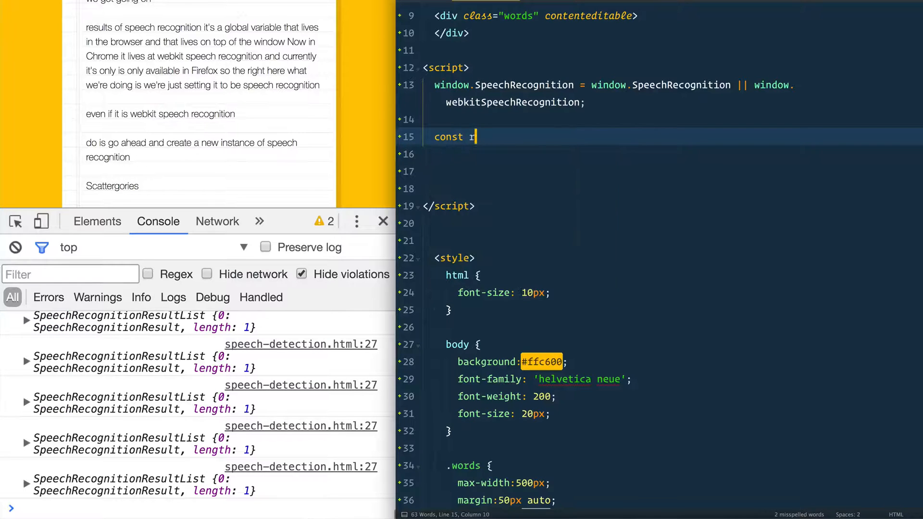
text(ecogn)
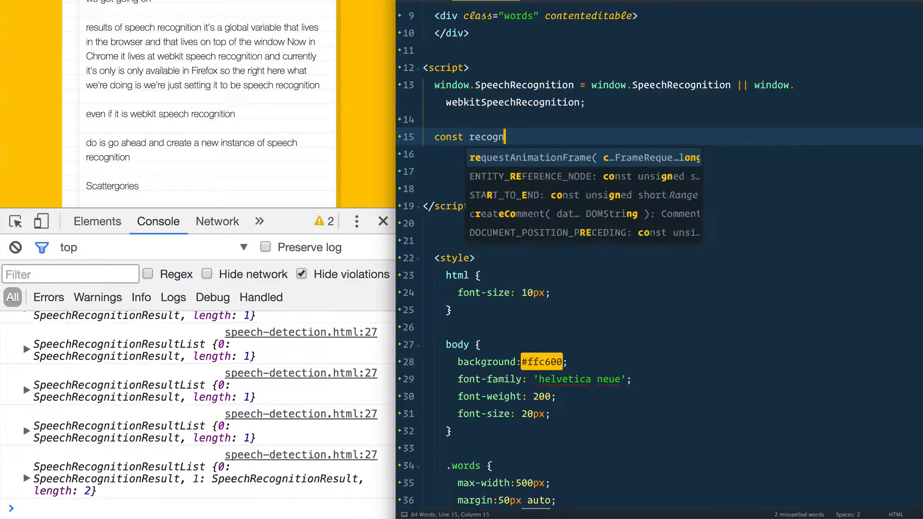
text(ition =)
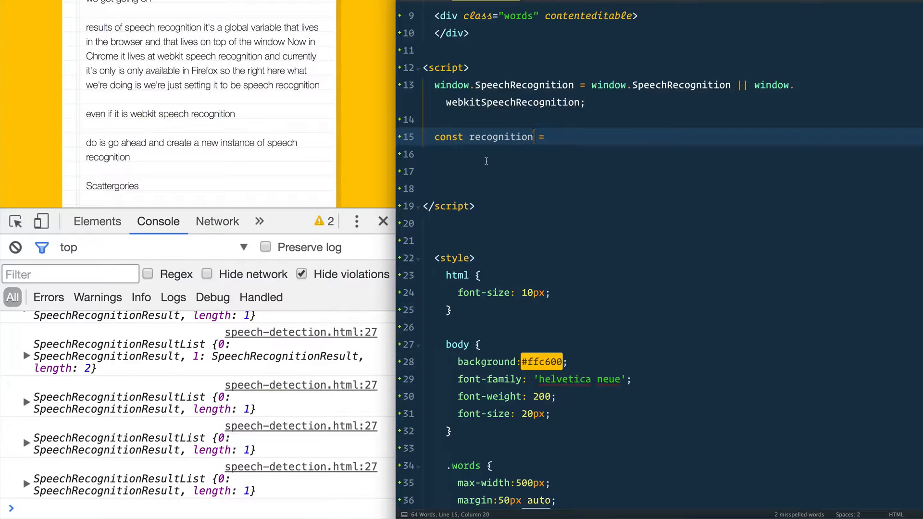
text(new SpeechRecognition();)
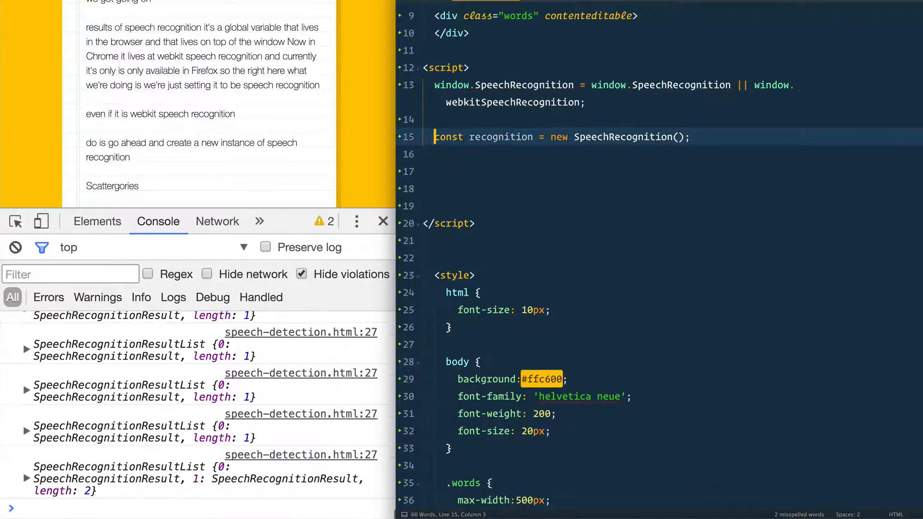
- Set recognition.interimResults = true on the next line
text(recognition.)
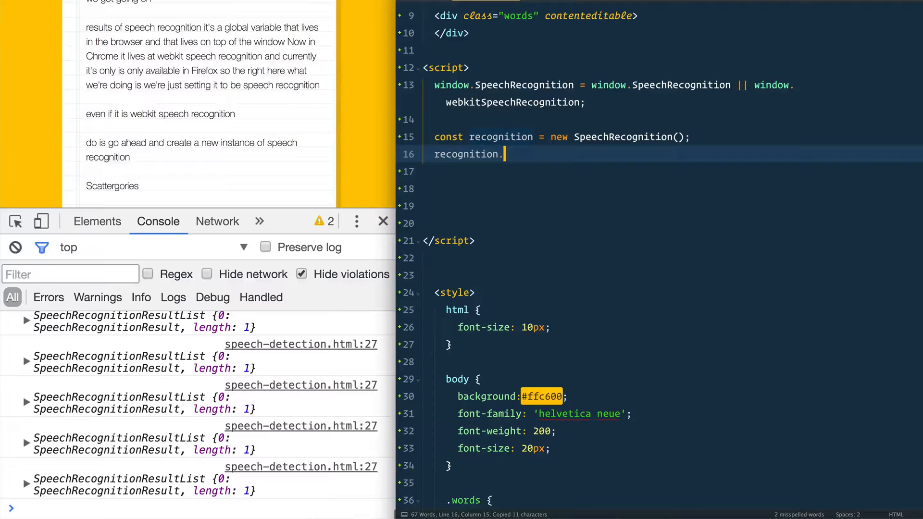
text(i)
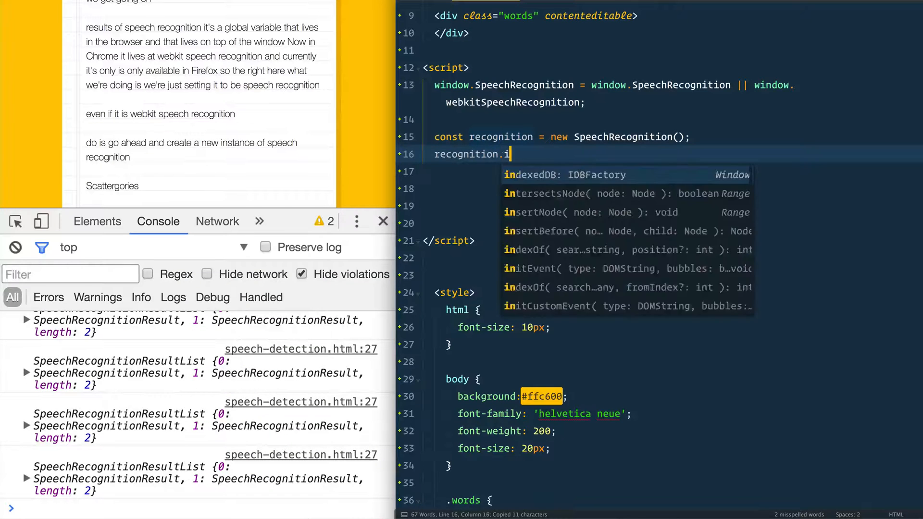
text(nterimRes)
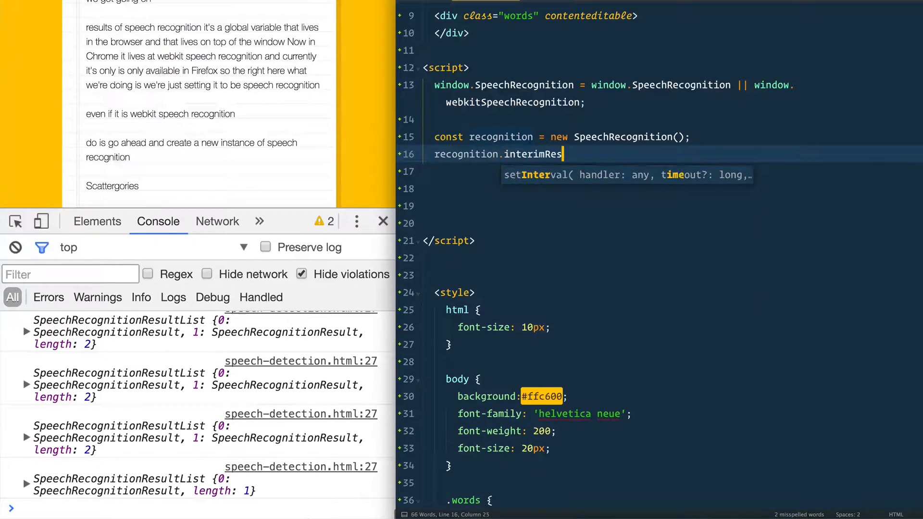
text(ults = true)
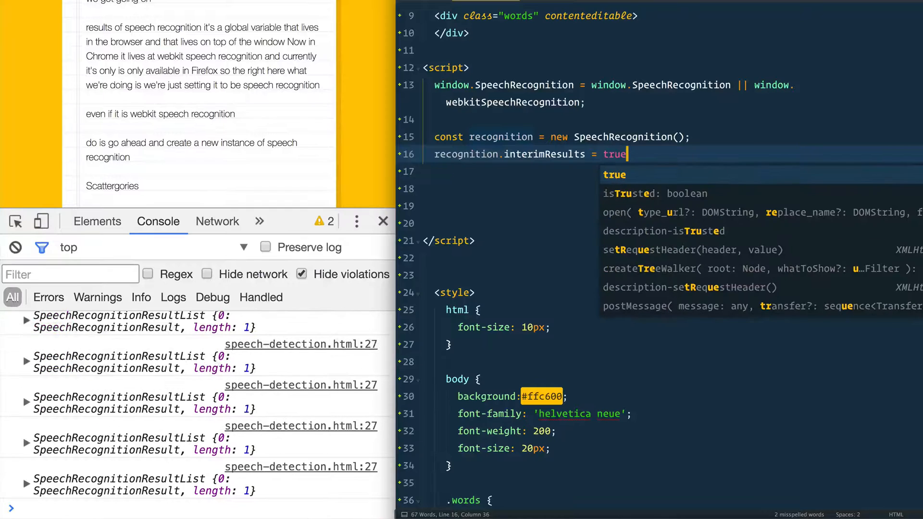
text(;)
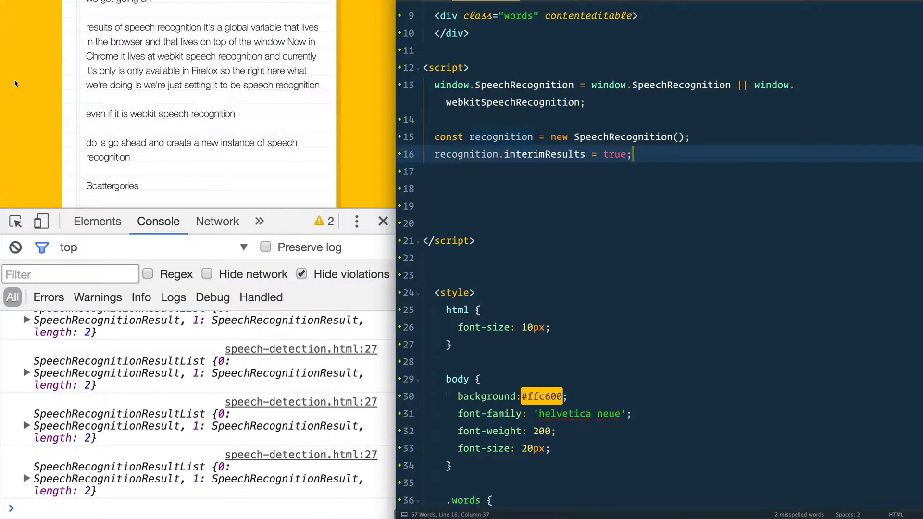
scroll(down, 3)
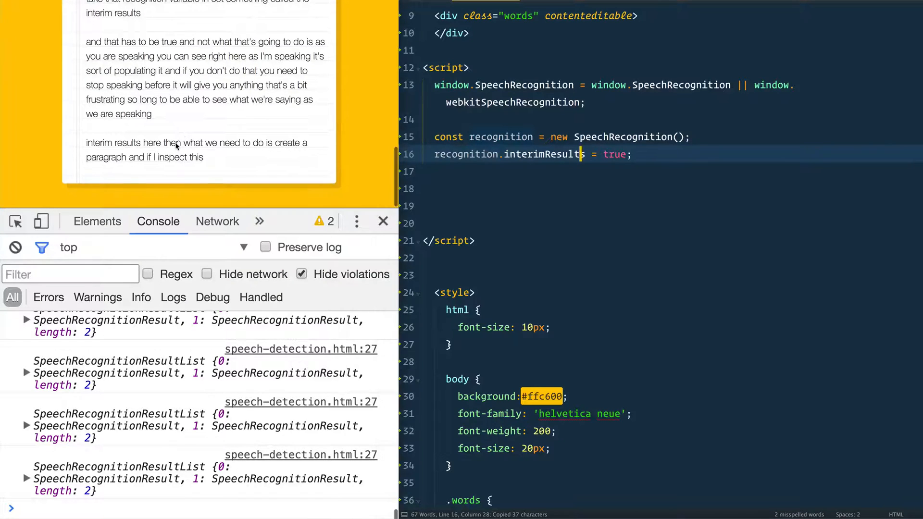
- Inspect the transcribed paragraph elements inside div.words in the Elements panel
click(96, 221)
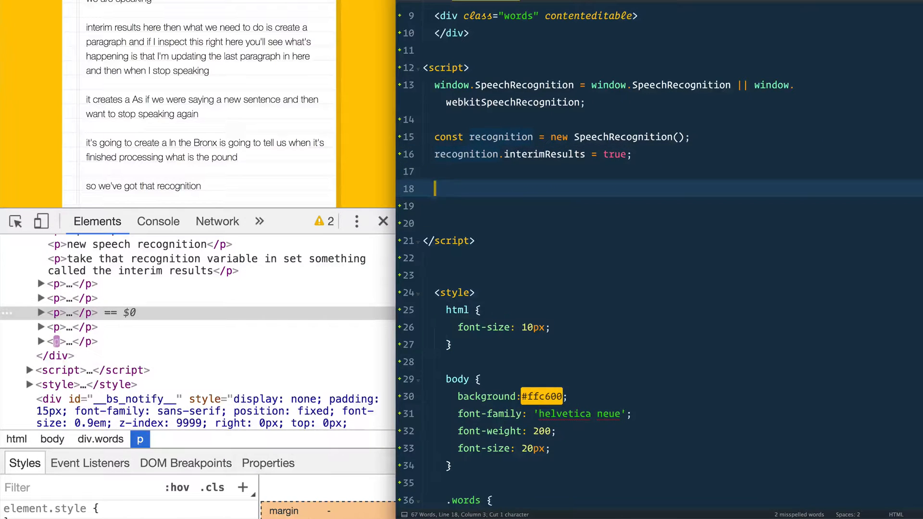
- Create a paragraph element with let p = document.createElement('p')
text(let p =)
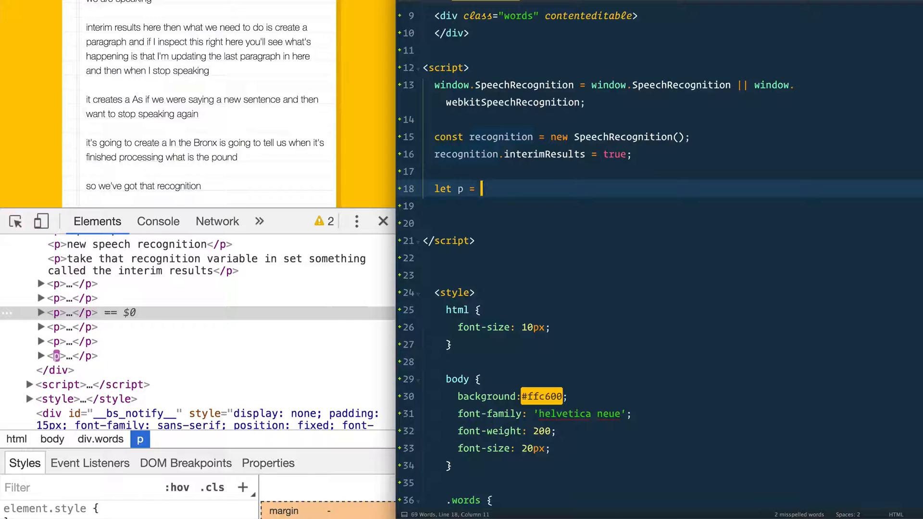
text(document)
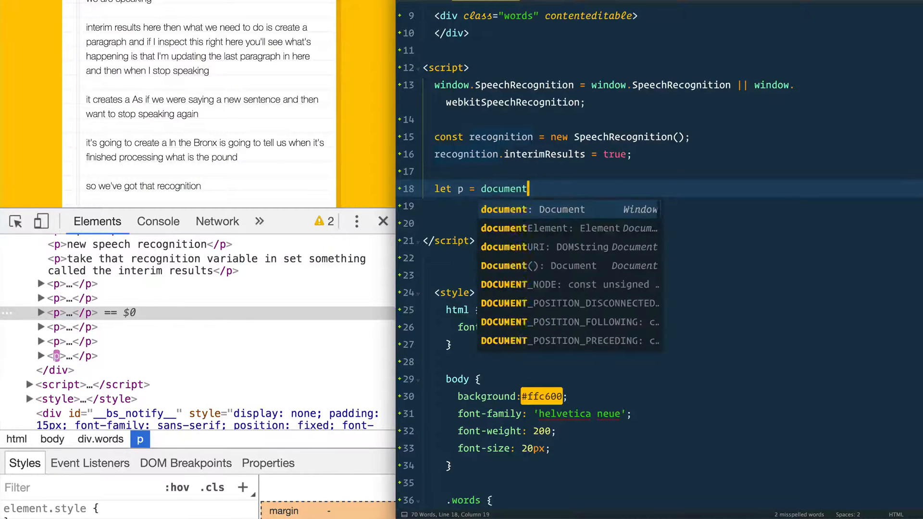
text(.createElement(localName: DOMString)
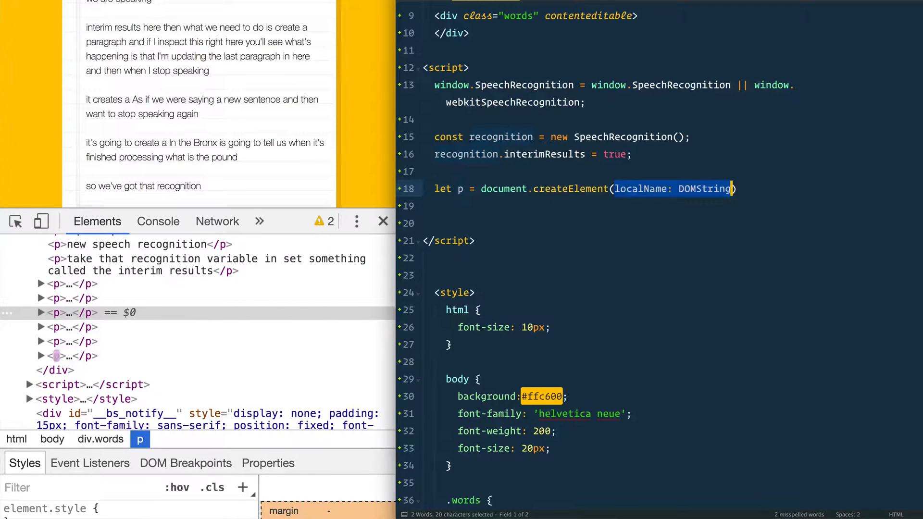
text('p')
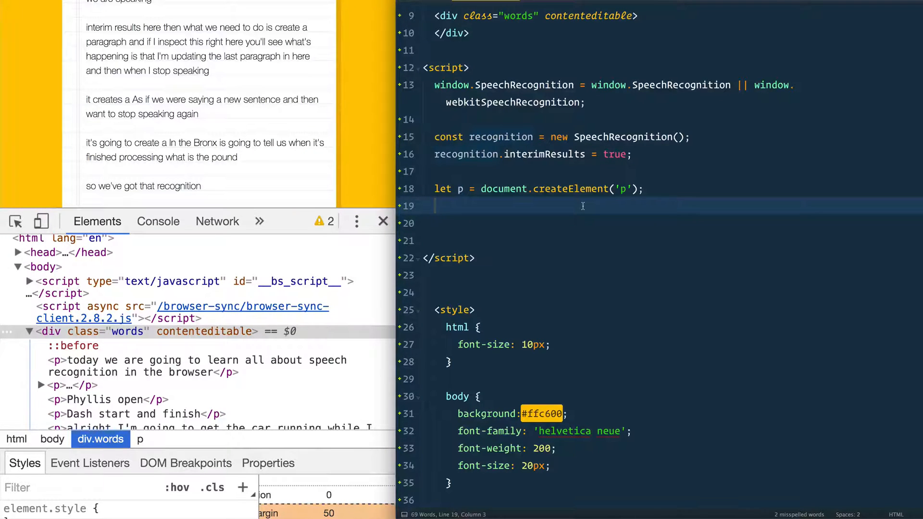
- Select the .words box with querySelector and append the paragraph to it
text(const)
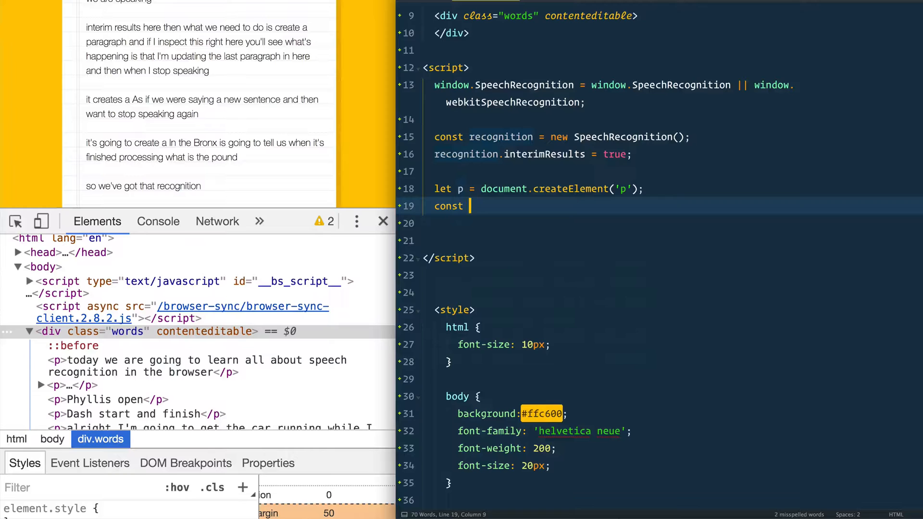
text(words = document.)
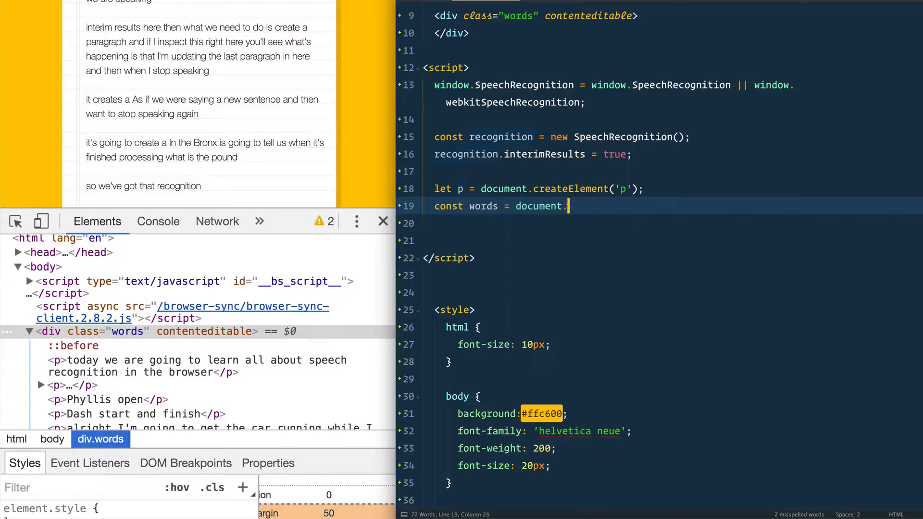
text(querySelector('words');)
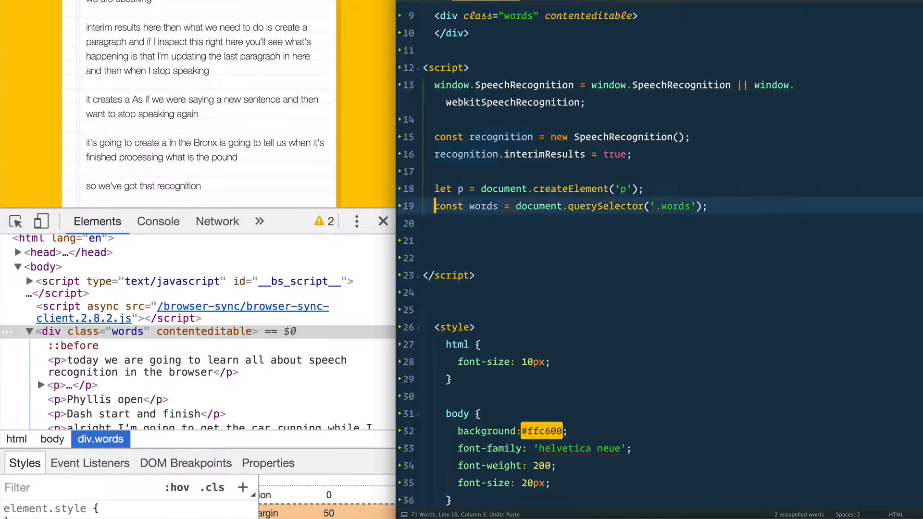
text(words.append)
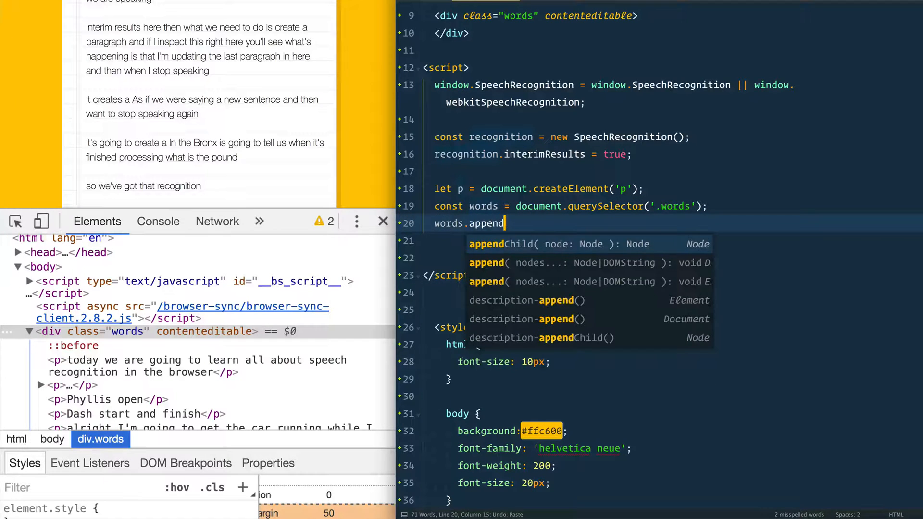
text(Child(p);)
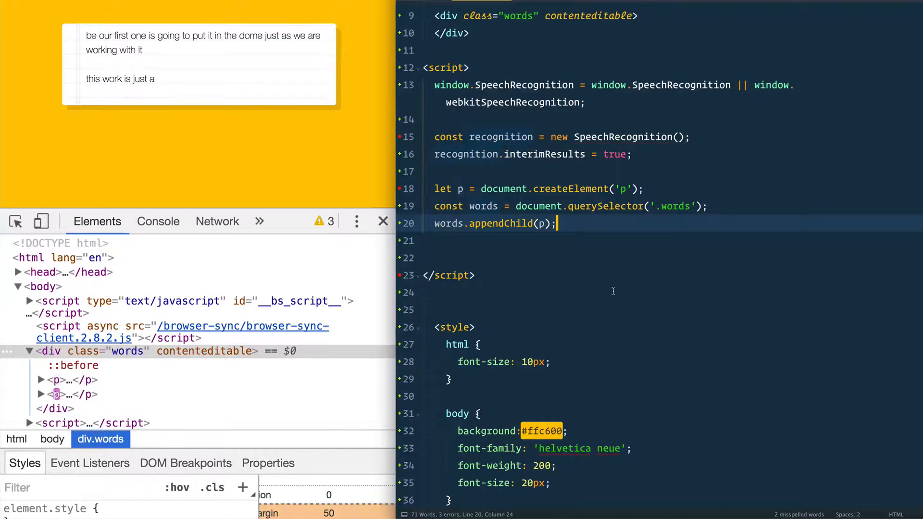
- Begin recognition.addEventListener('results', e => { as the results handler
text(recognition.addEventListener('results', , capture?: boolean)
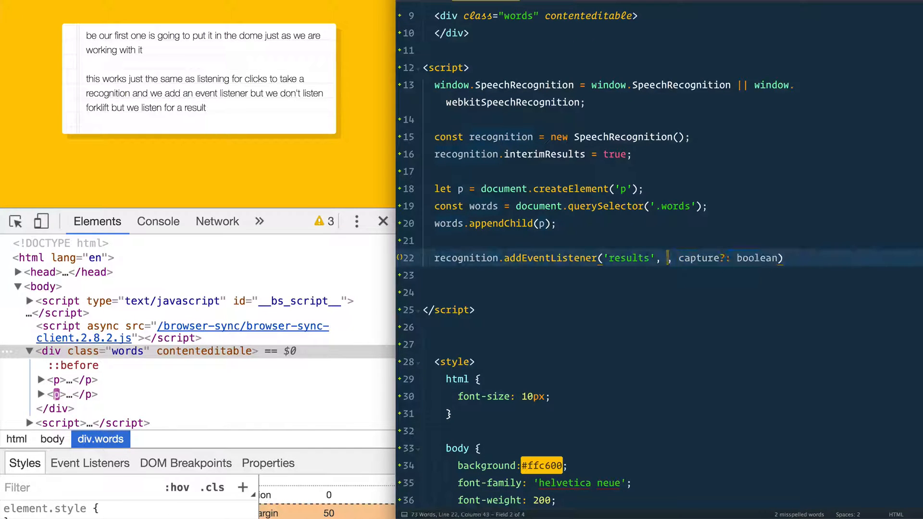
text(e =>)
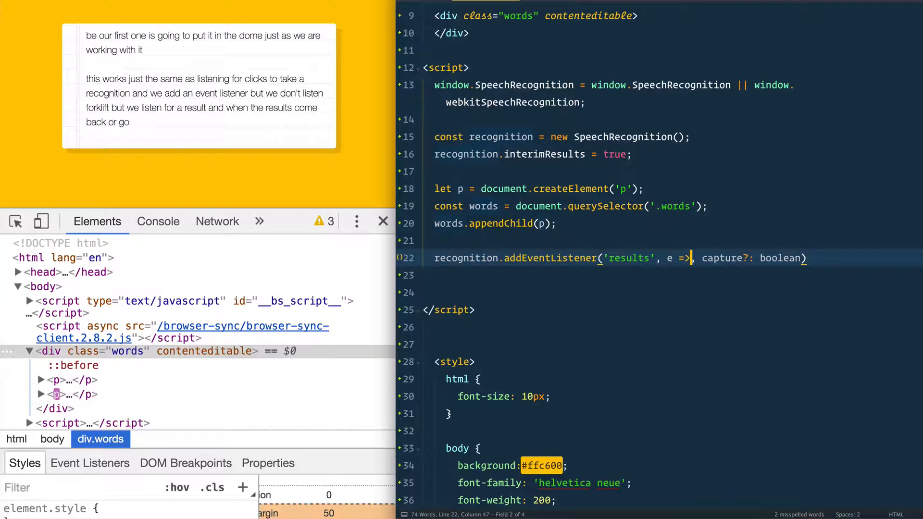
text({)
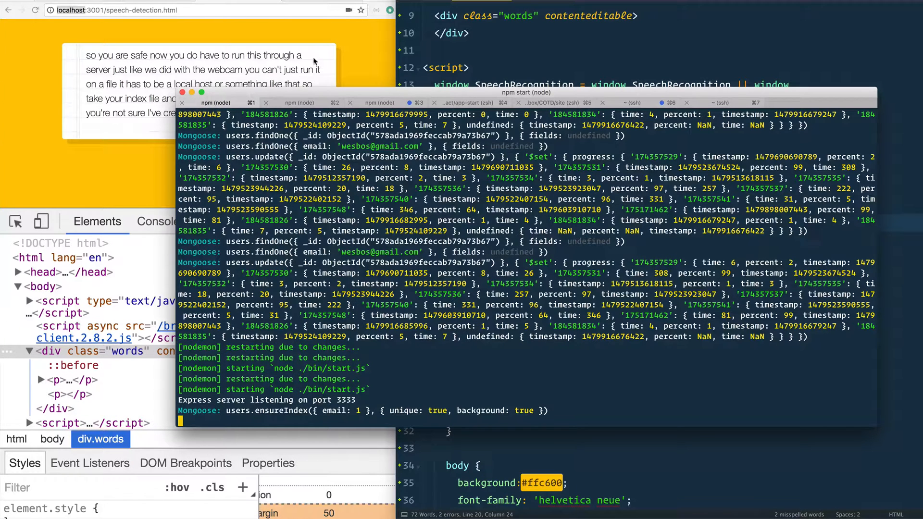
- Start the local development server with npm start in the terminal
click(384, 103)
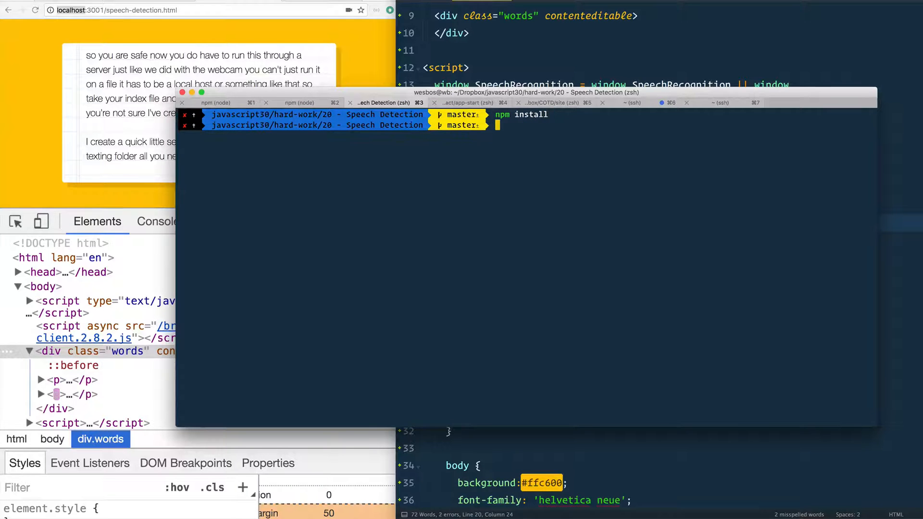
text(npm start)
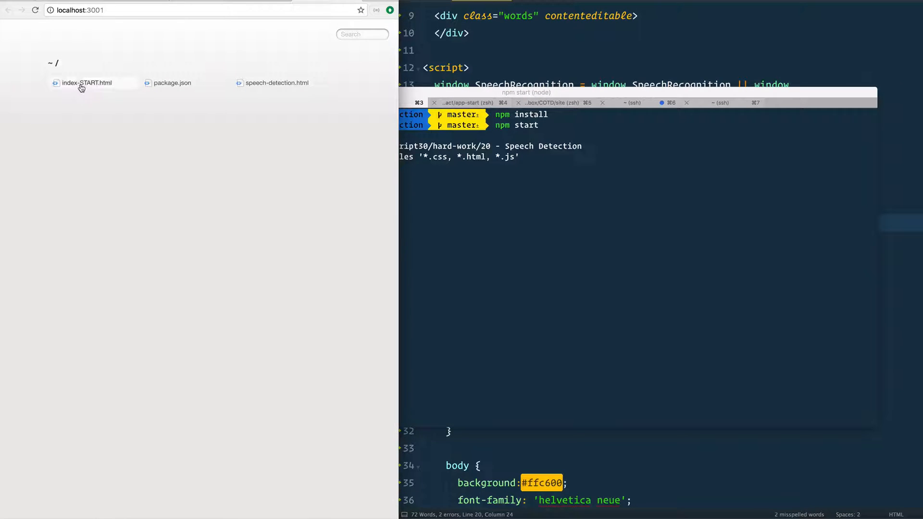
- Load index-START.html from the directory listing and open the developer console
click(87, 83)
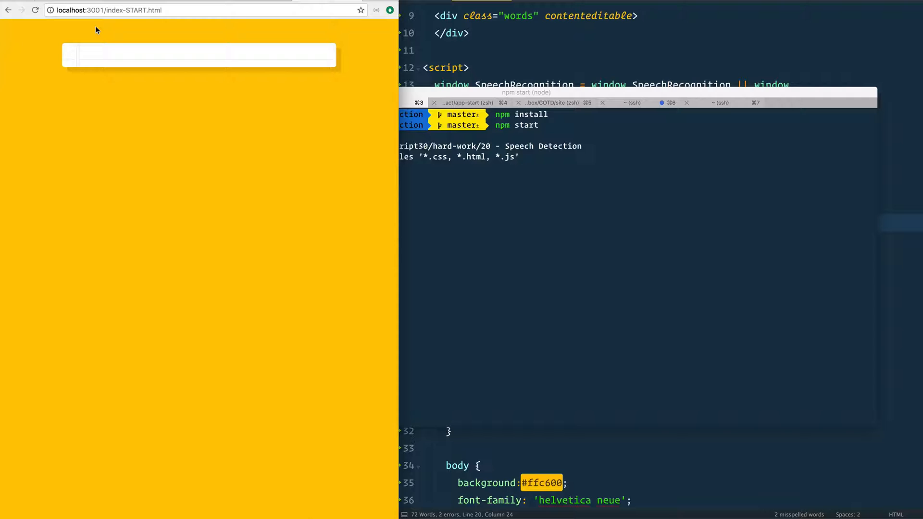
key(F12)
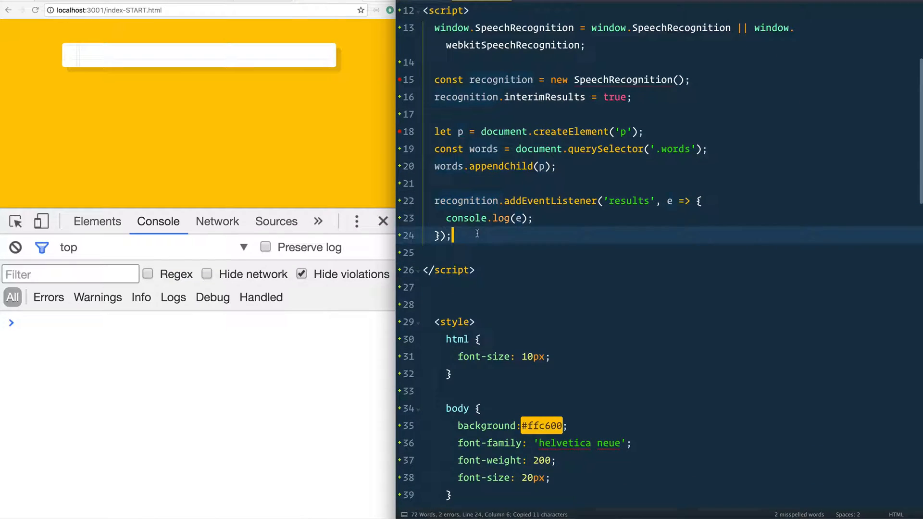
- Add recognition.start() after the listener, inspect the empty paragraph, and select 'results' to rename it
text(recognition.strart())
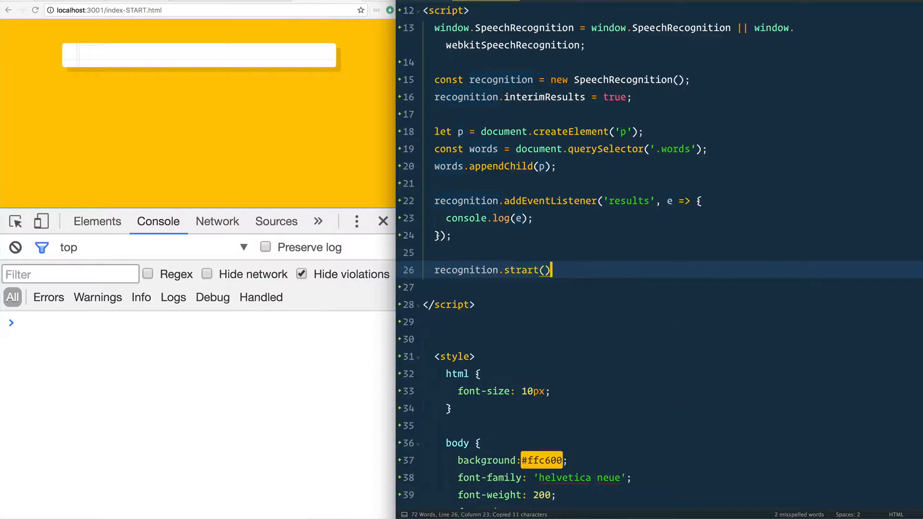
text(start();)
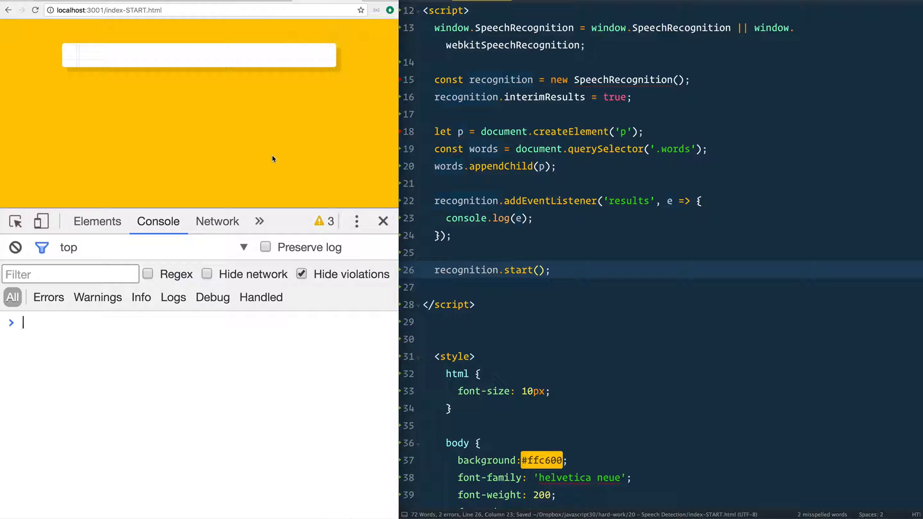
click(97, 221)
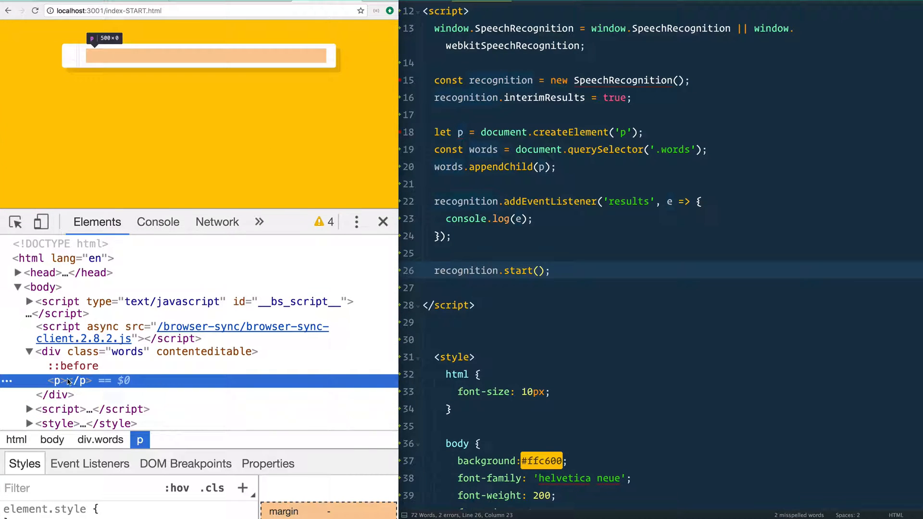
click(158, 222)
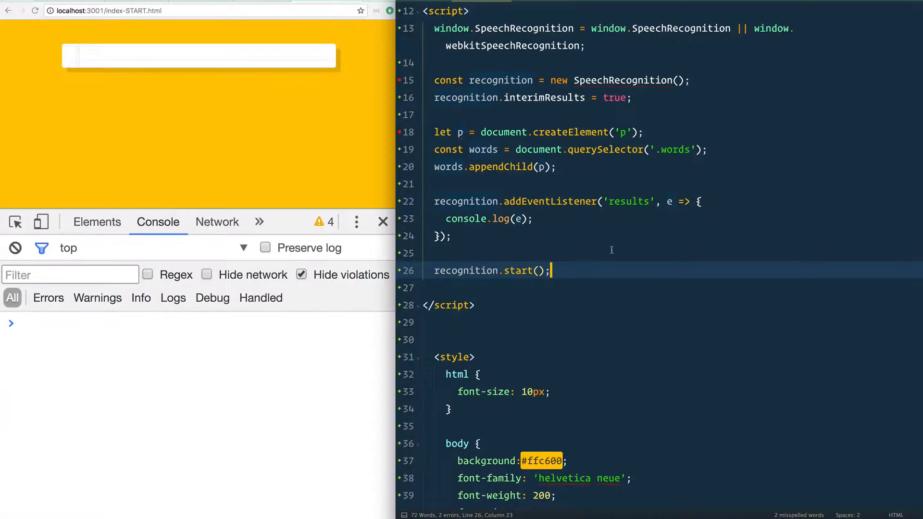
double_click(549, 202)
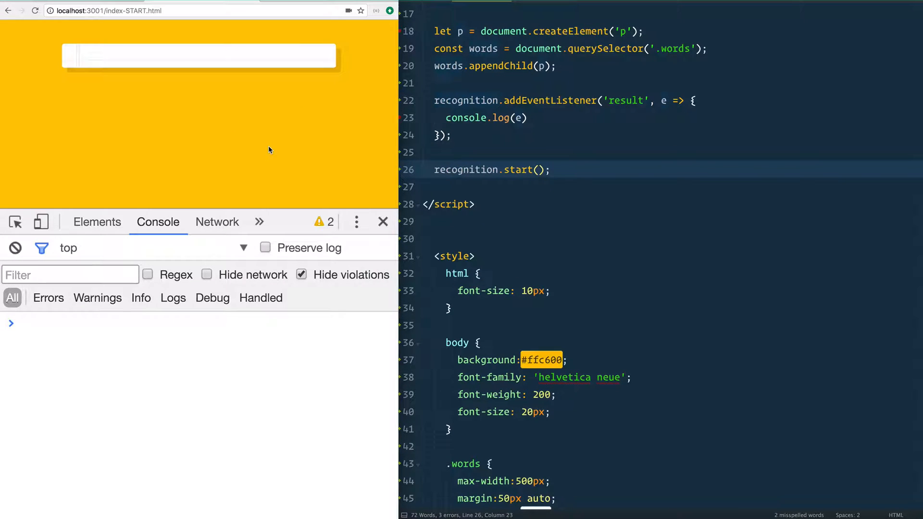
- Focus the page and speak so SpeechRecognitionEvent results log in the console
click(524, 118)
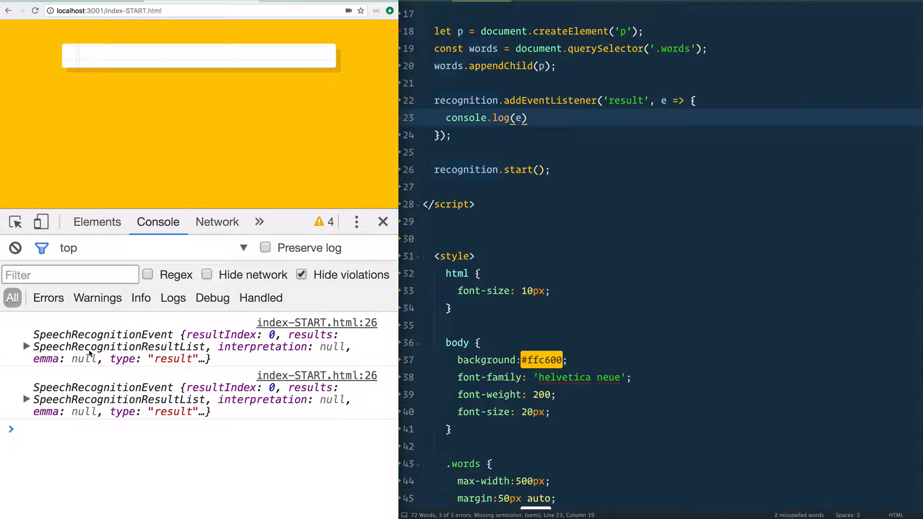
click(26, 335)
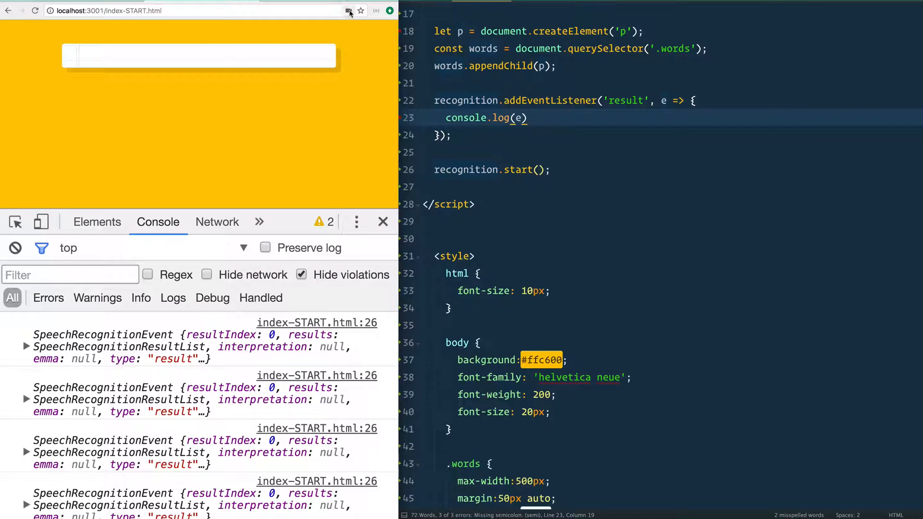
- Dismiss the microphone access notice and change the log to console.log(e.results)
click(348, 10)
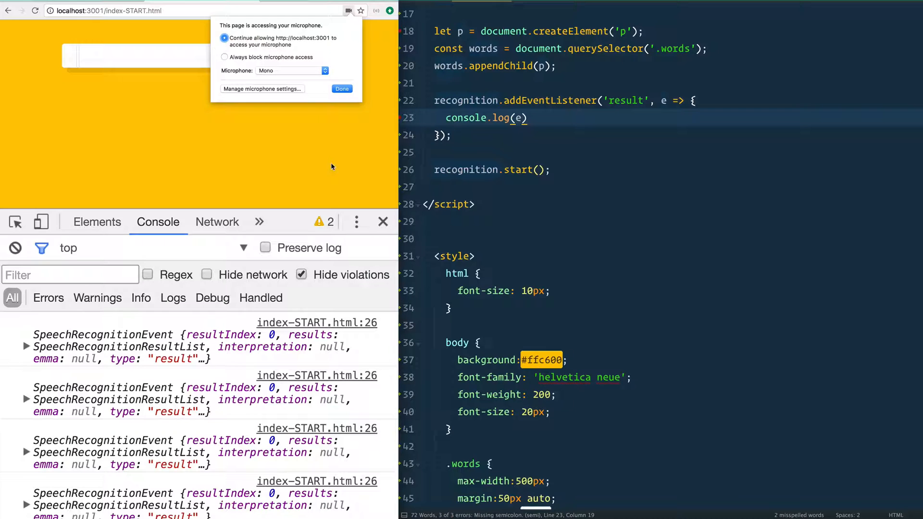
click(341, 88)
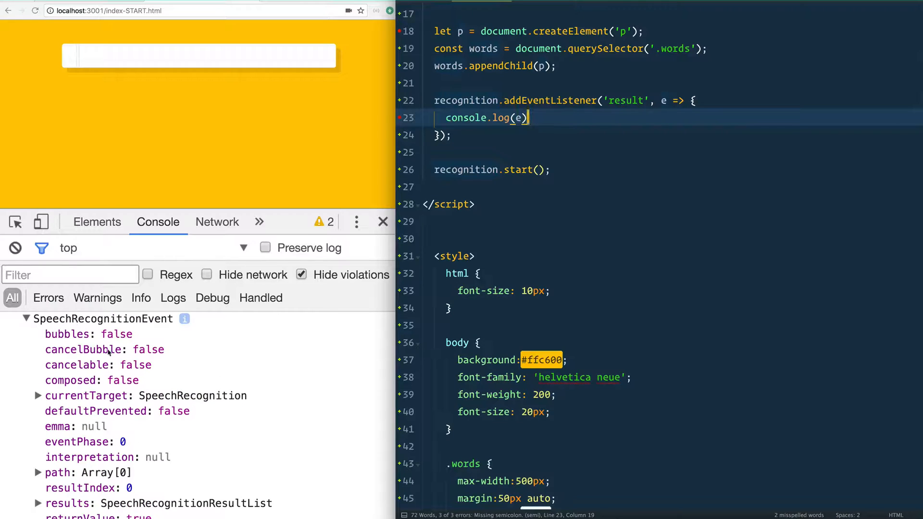
scroll(down, 3)
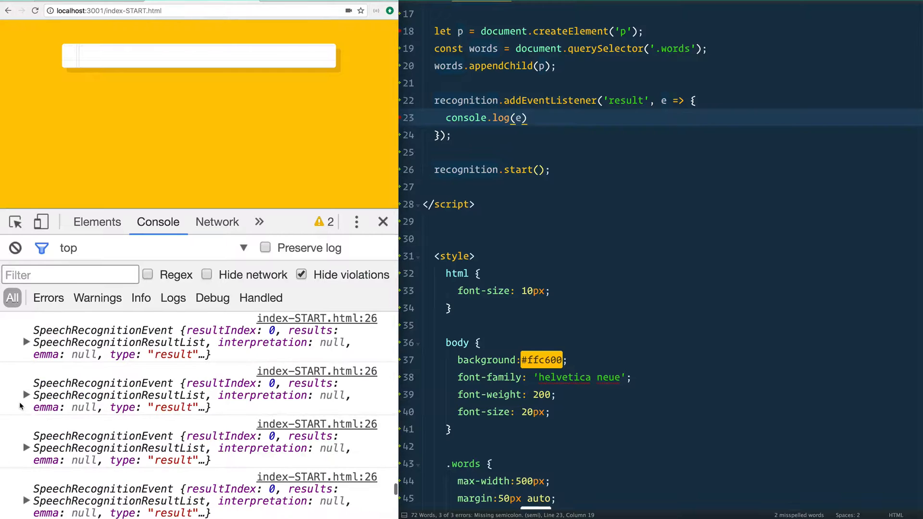
text(.results)
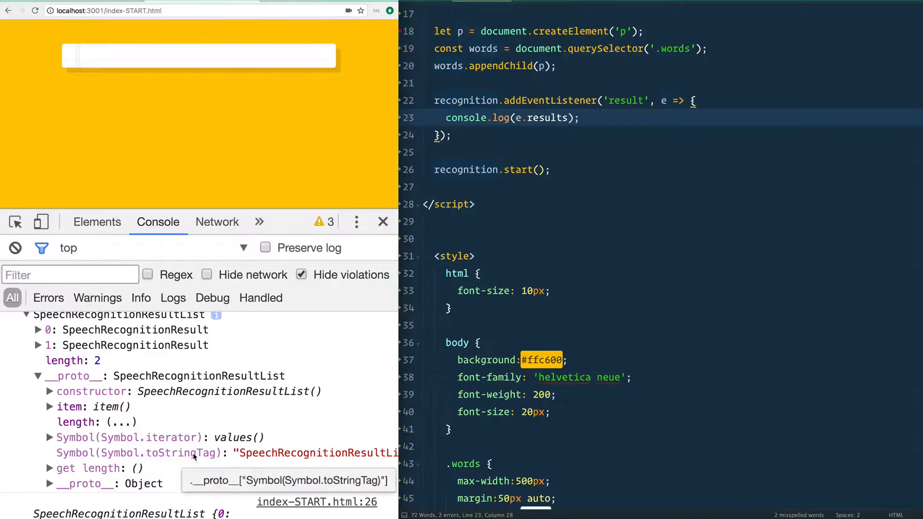
mouse_move(177, 435)
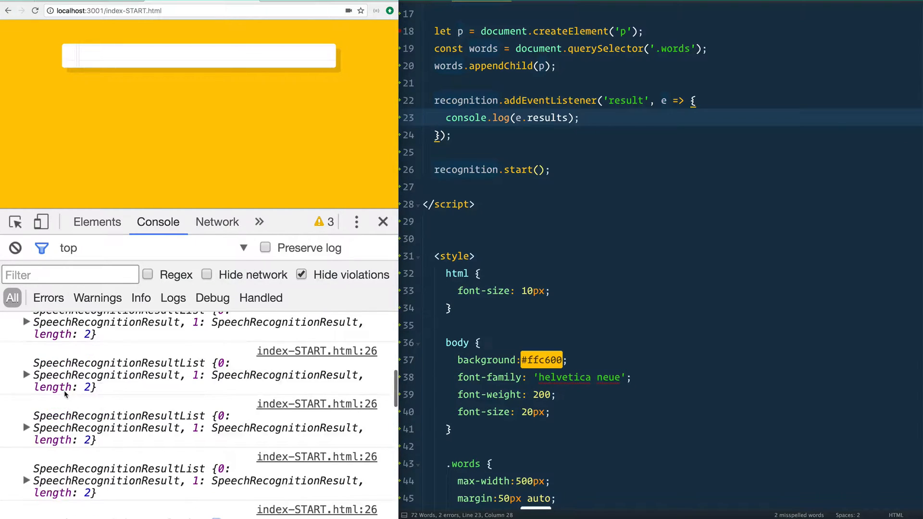
- Expand a logged result list to view transcripts like 'that is going to be' and ' a list of'
click(26, 319)
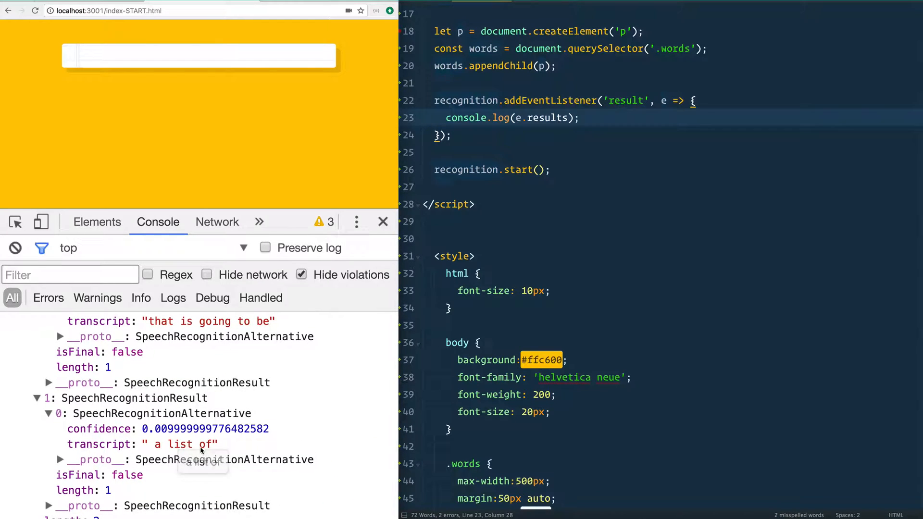
scroll(down, 3)
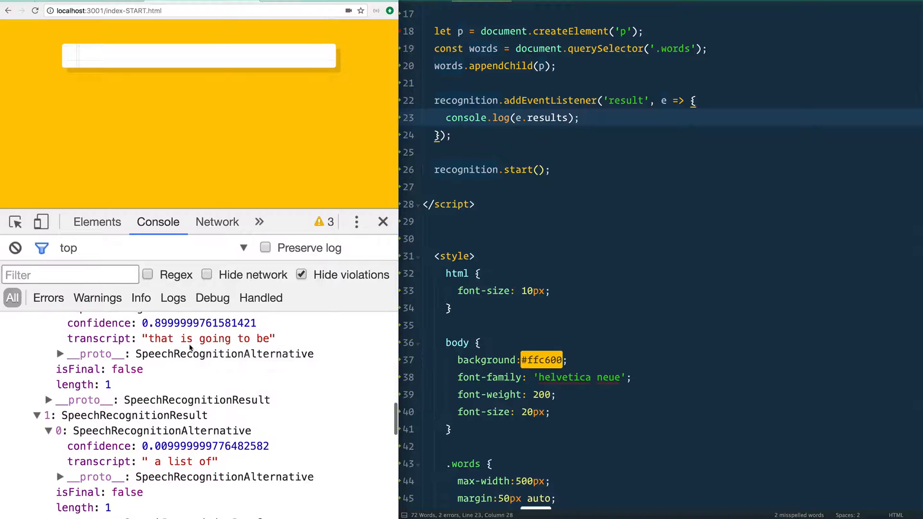
mouse_move(157, 338)
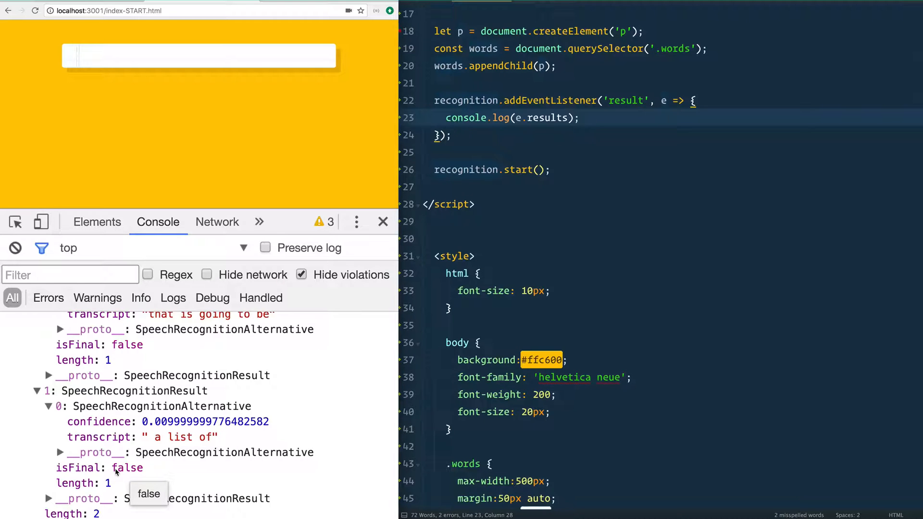
mouse_move(159, 468)
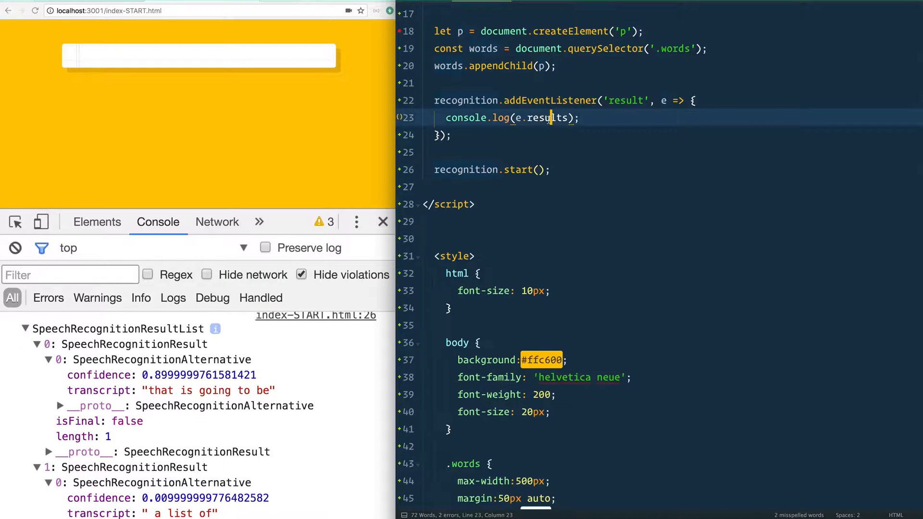
- Begin const transcript = Array.from(e.results) and check the latest result's isFinal in the Console
text(const transcript =)
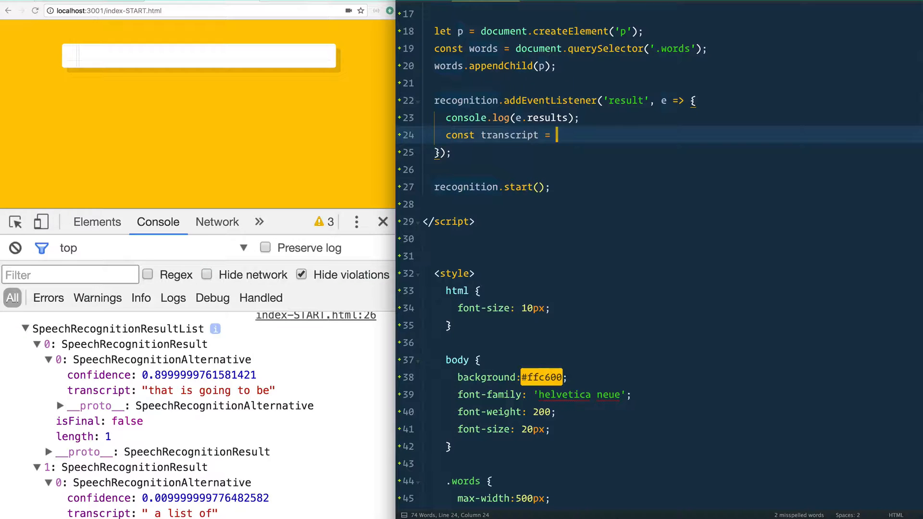
text(Array.from()
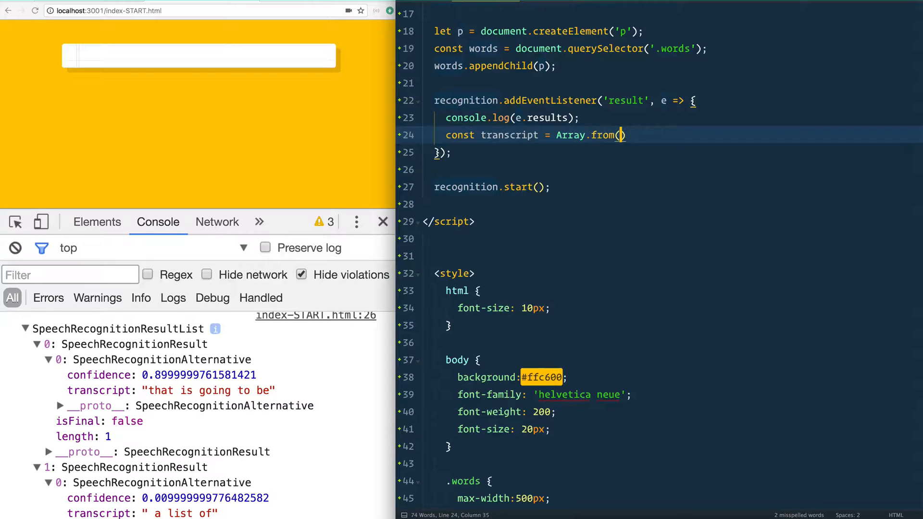
text(e.results)
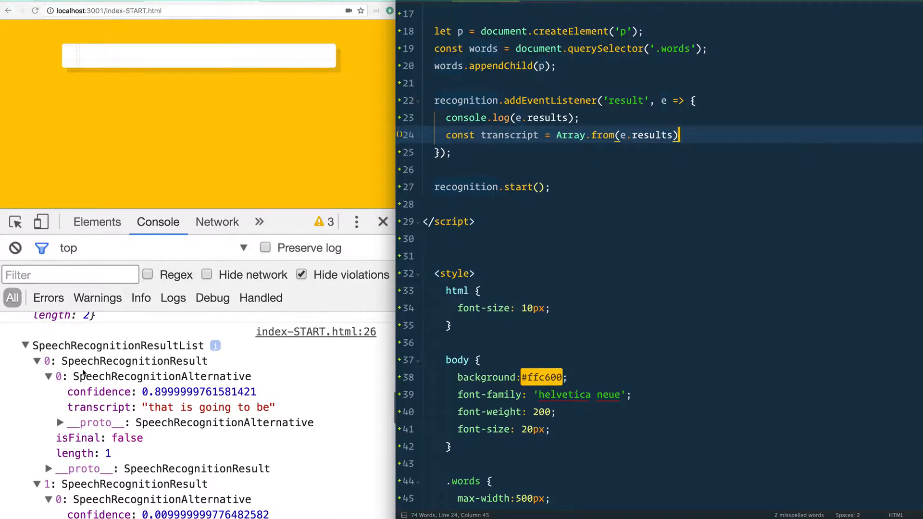
click(49, 377)
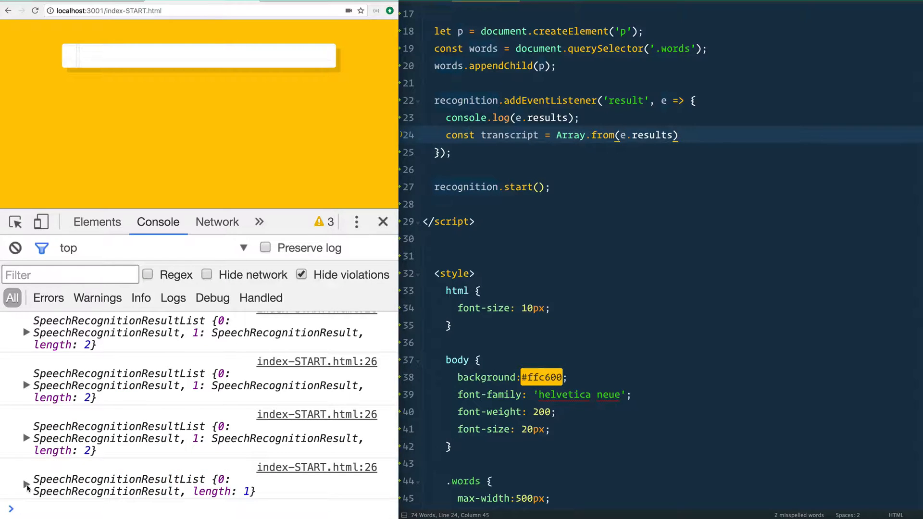
click(26, 485)
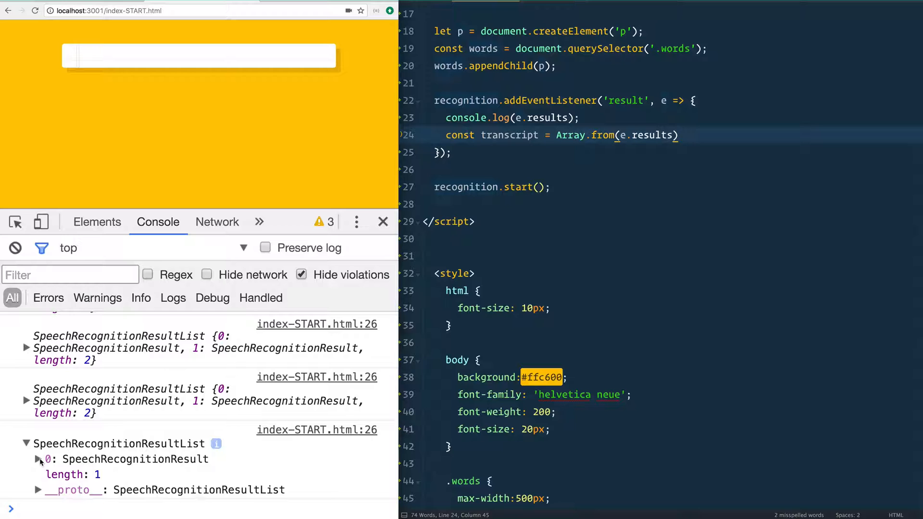
click(37, 459)
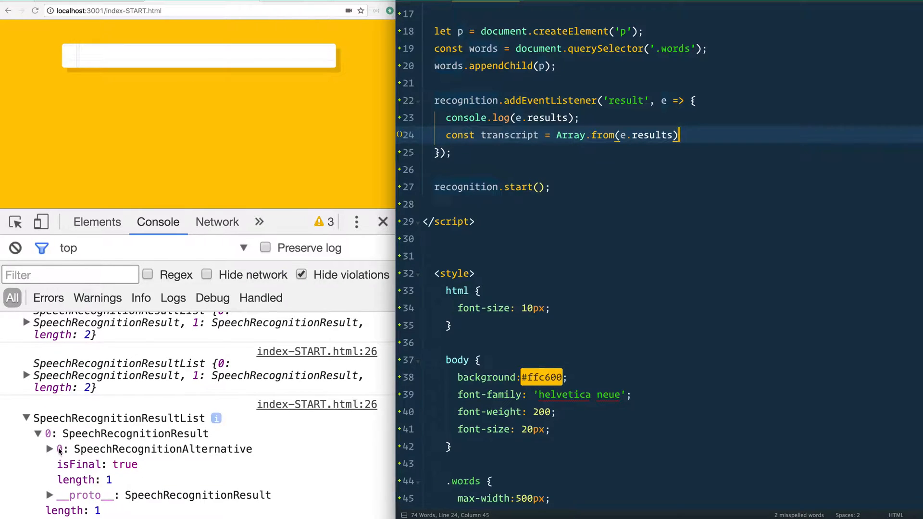
- Map each result to result[0], add console.log(transcript), and inspect the logged list
text(.map(result =>)
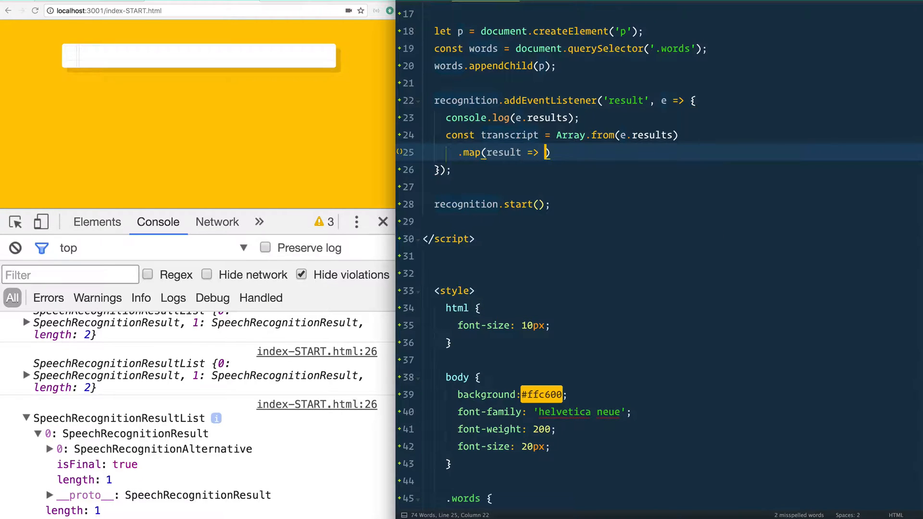
text(result[0)
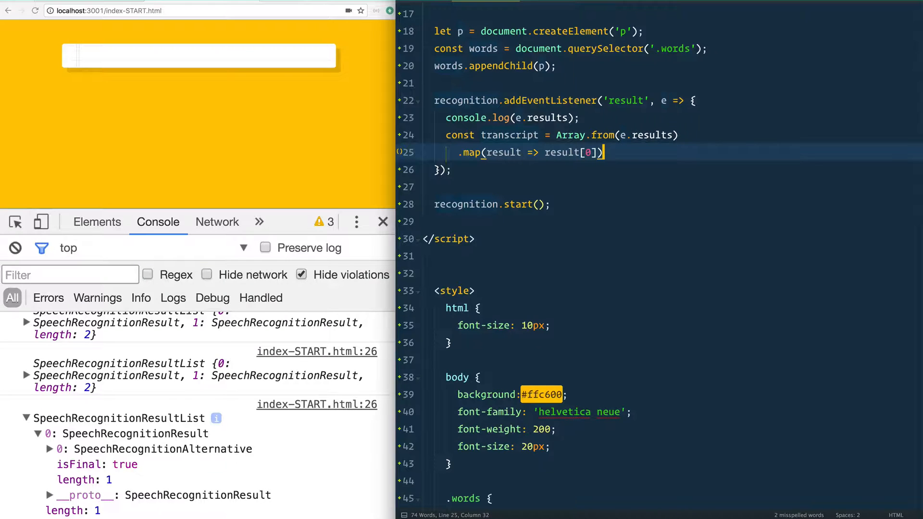
text(console.log(tr)
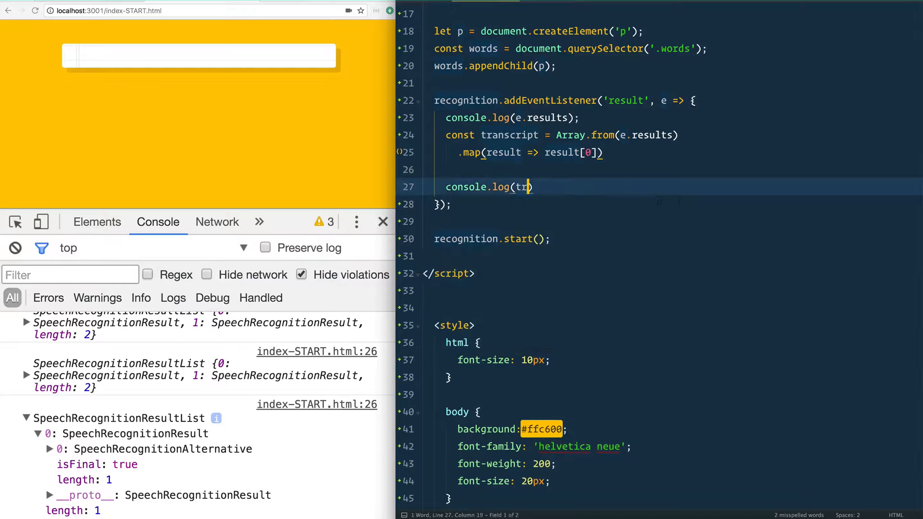
text(anscript))
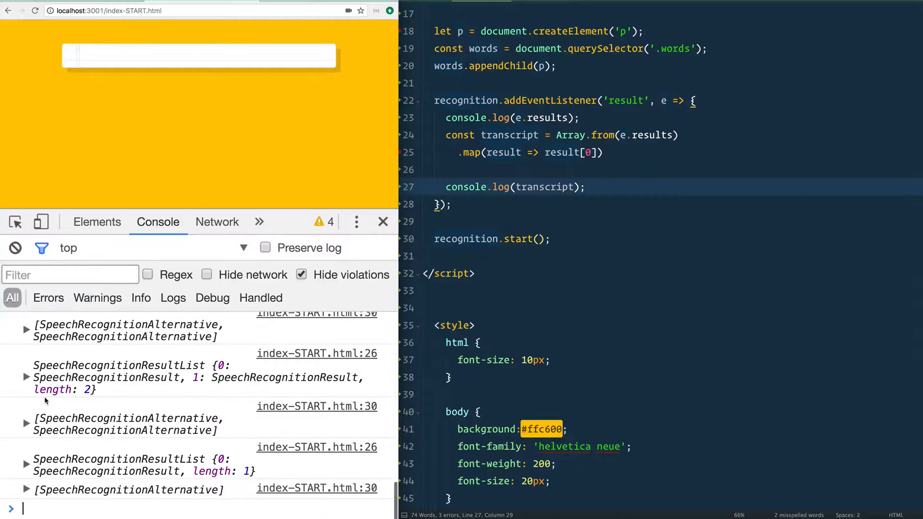
click(26, 365)
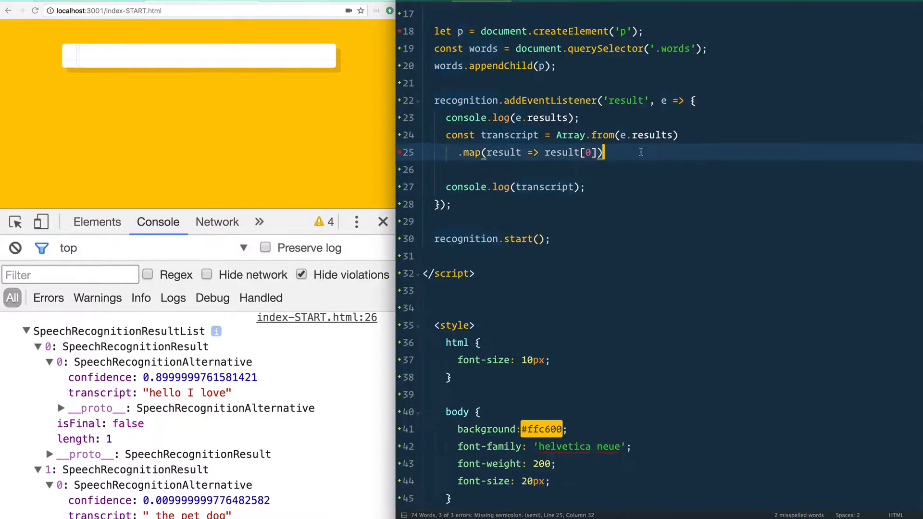
- Duplicate the map line, change result[0] to result.transcript, and review the logged phrases
key(Enter)
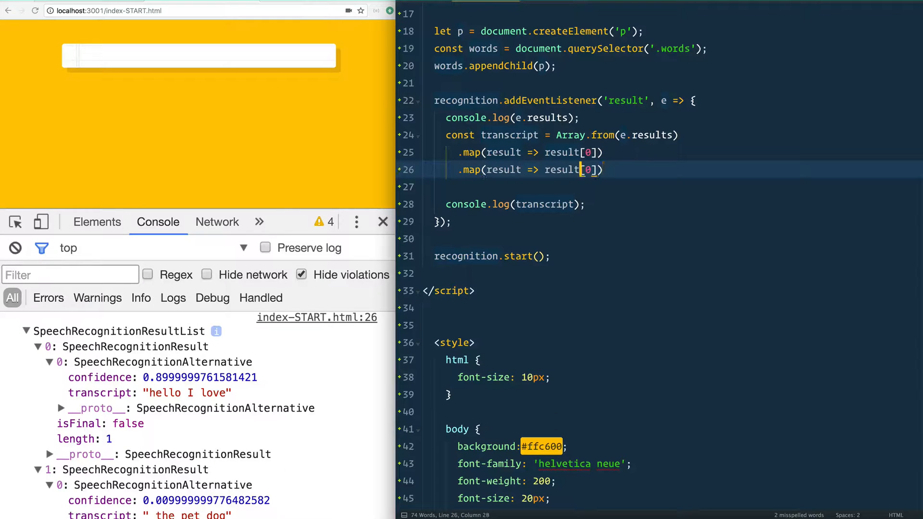
double_click(561, 170)
text(.transcript)
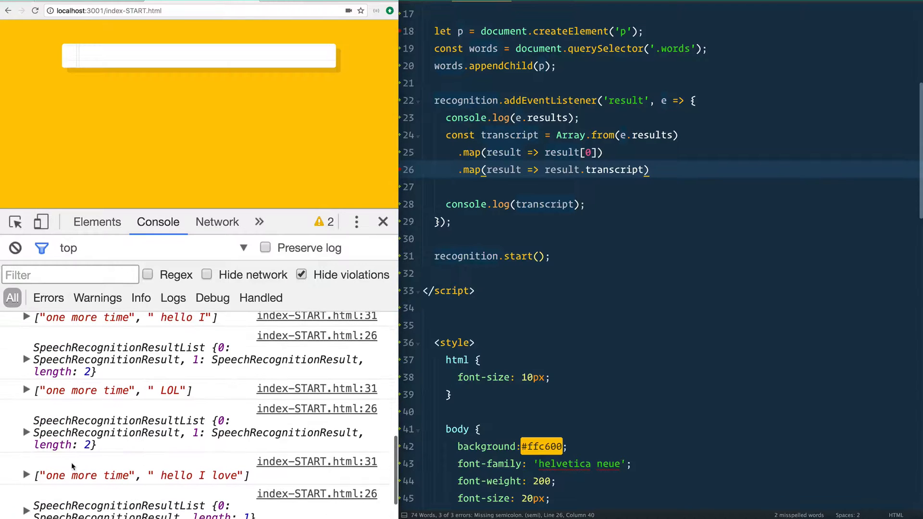
double_click(171, 390)
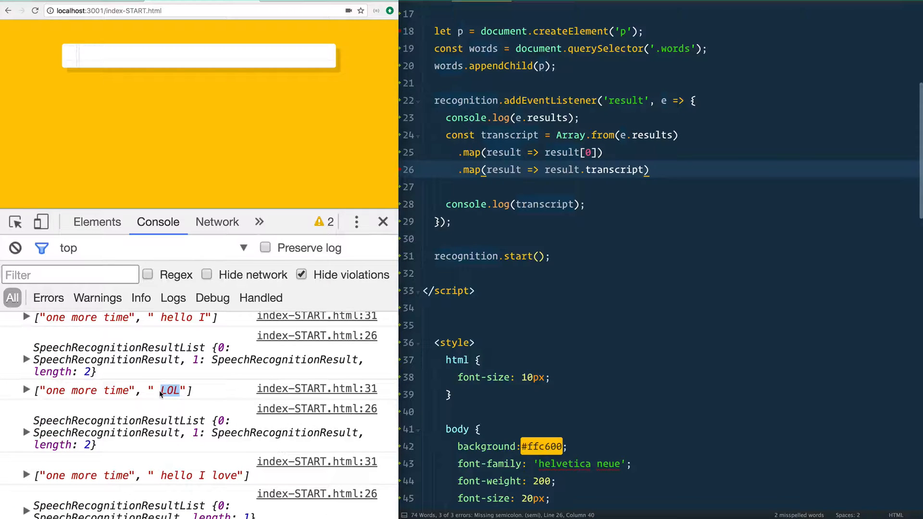
click(26, 389)
text(.join(''))
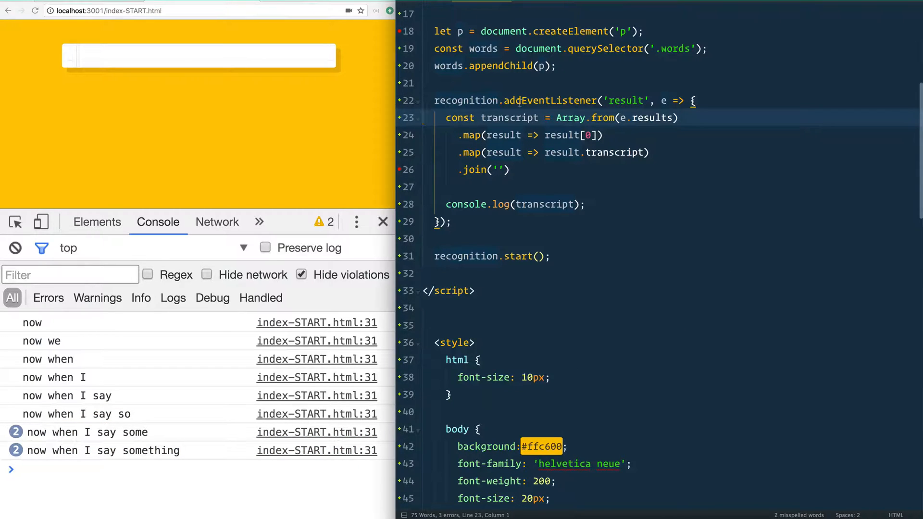
- Remove console.log(e.results), append .join(''), and begin an 'end' listener above recognition.start()
double_click(626, 100)
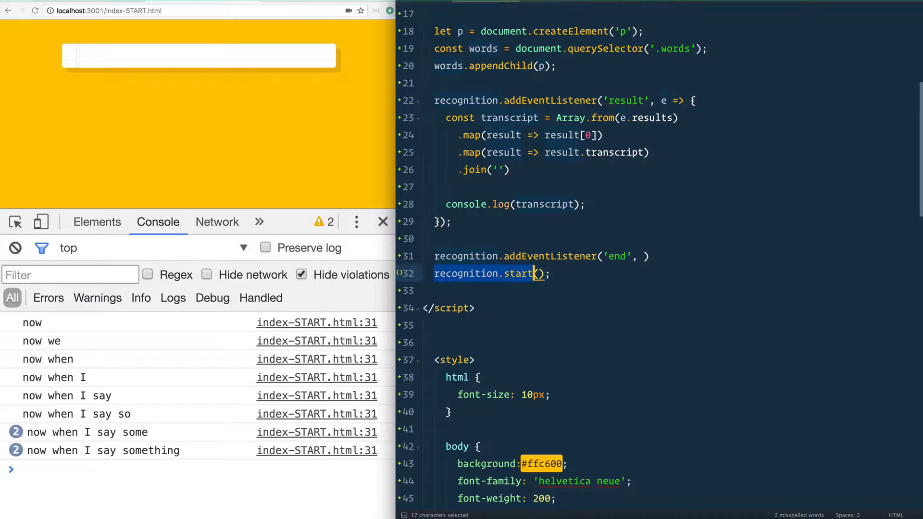
- Pass recognition.start without parentheses to the 'end' listener, then add a blank line after .join('')
text(recognition.start))
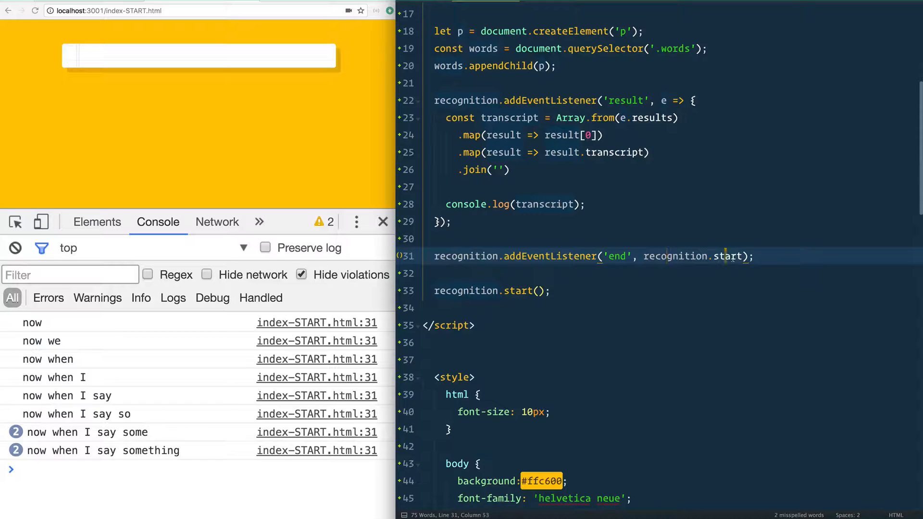
text(())
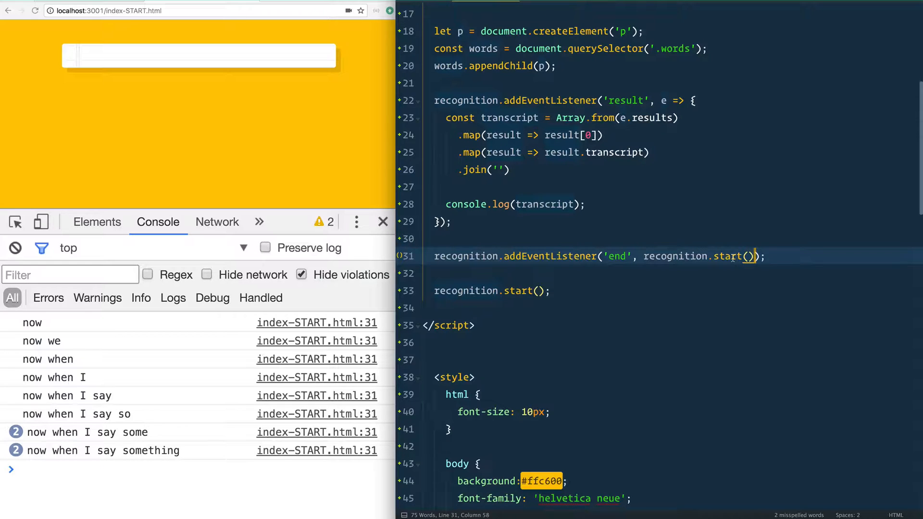
key(Backspace)
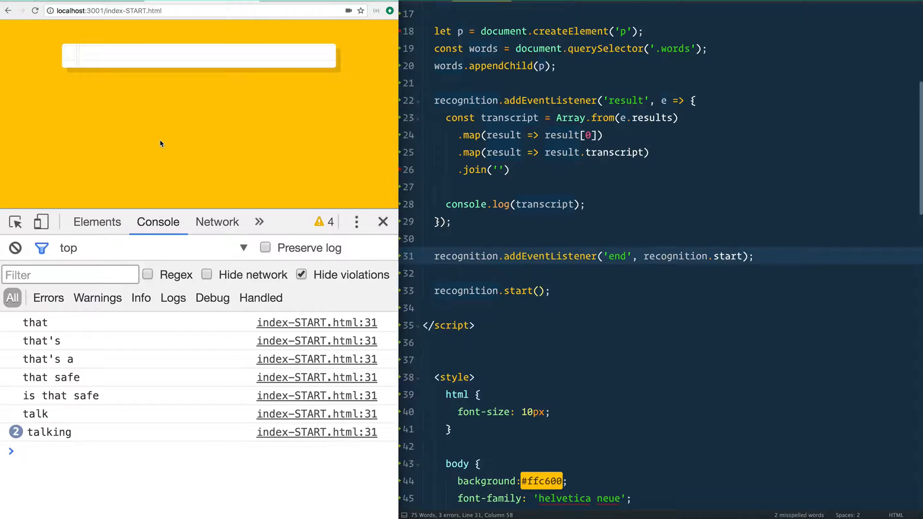
mouse_move(200, 162)
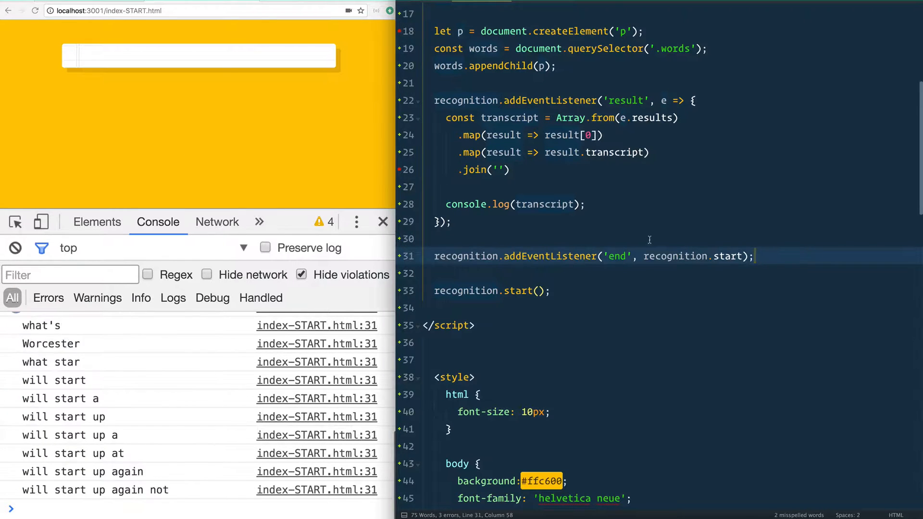
double_click(617, 257)
text([)
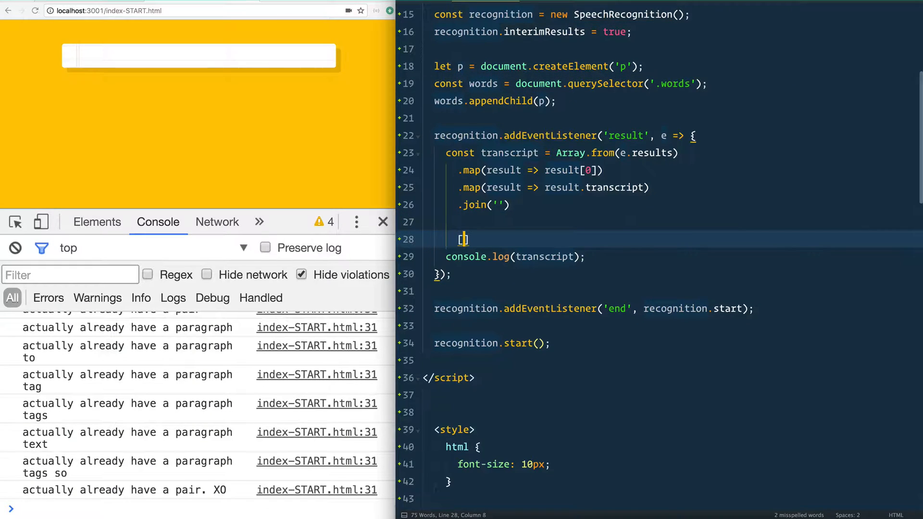
- Assign the transcript to p.textContent so spoken words fill the white box
text(p.textContent)
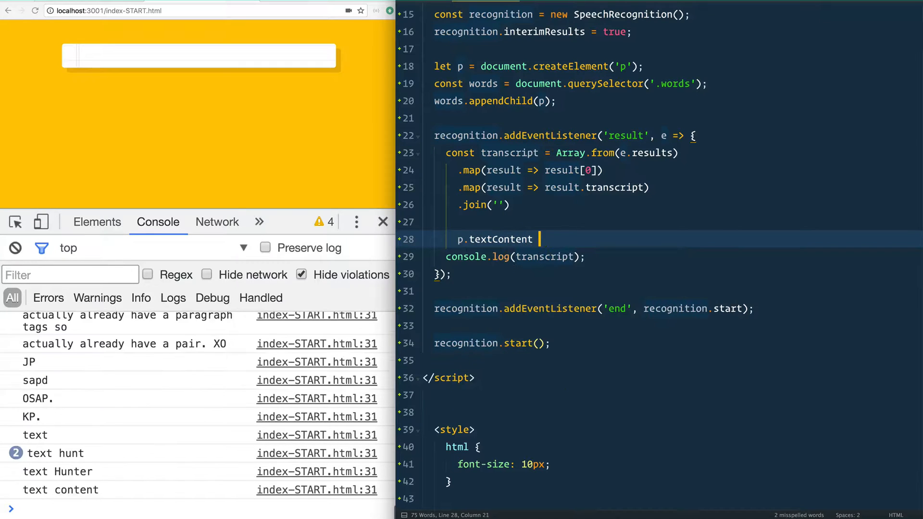
text(= transcript;)
text(if()
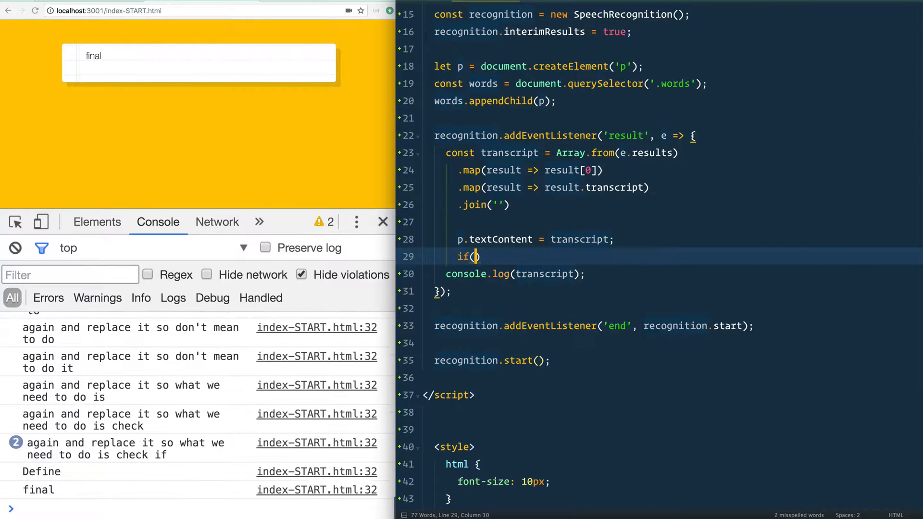
- Inside if (e.results[0].isFinal), set p = document.createElement('p') and begin a words line
text(e.results)
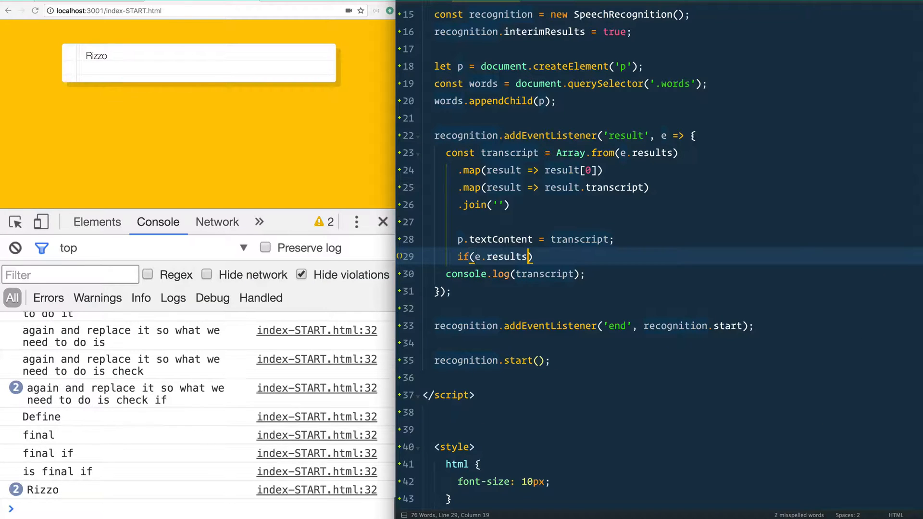
text([0].isFinal)
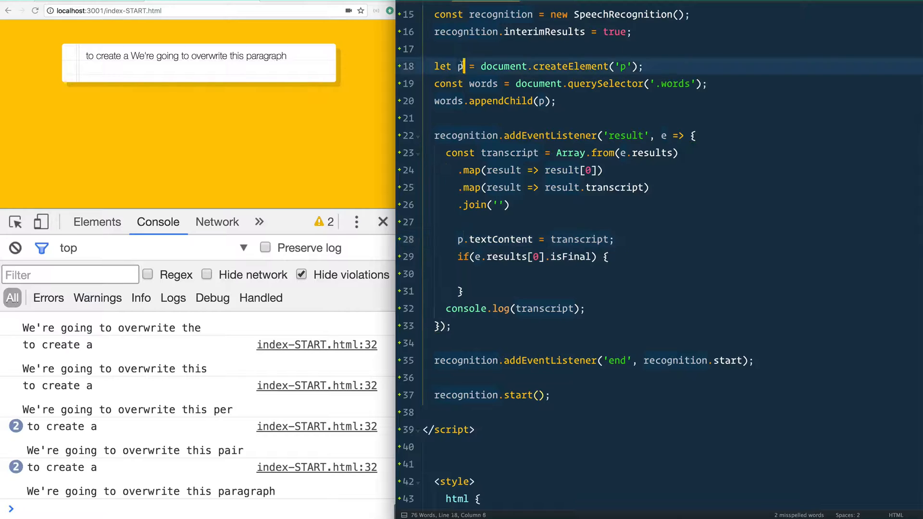
text(p =)
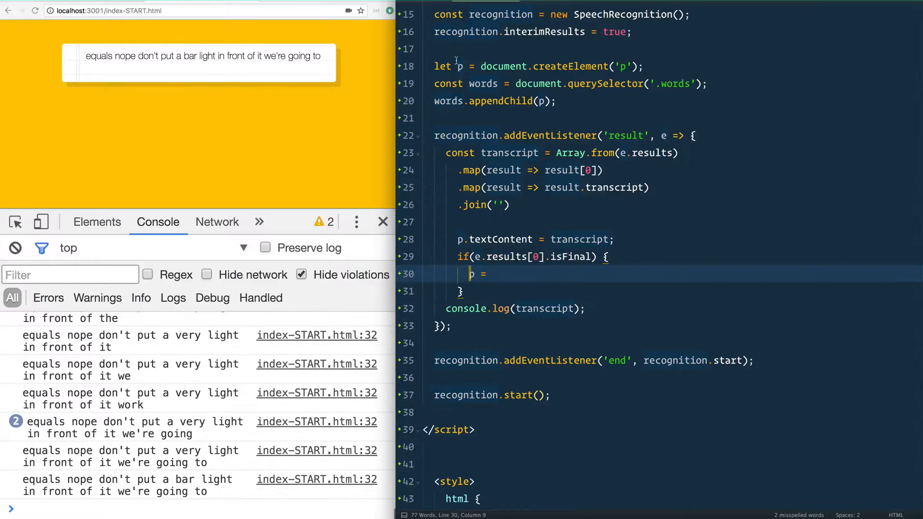
text(dpoc)
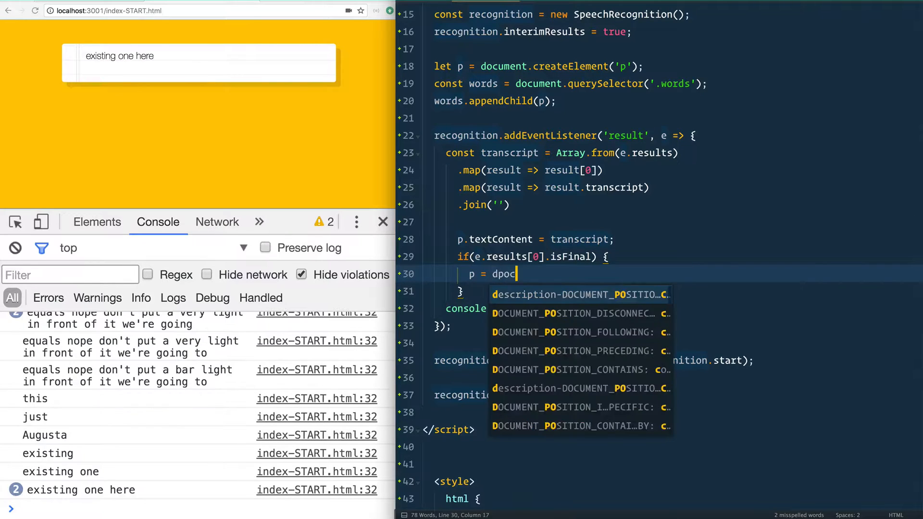
text(document.createElement(')
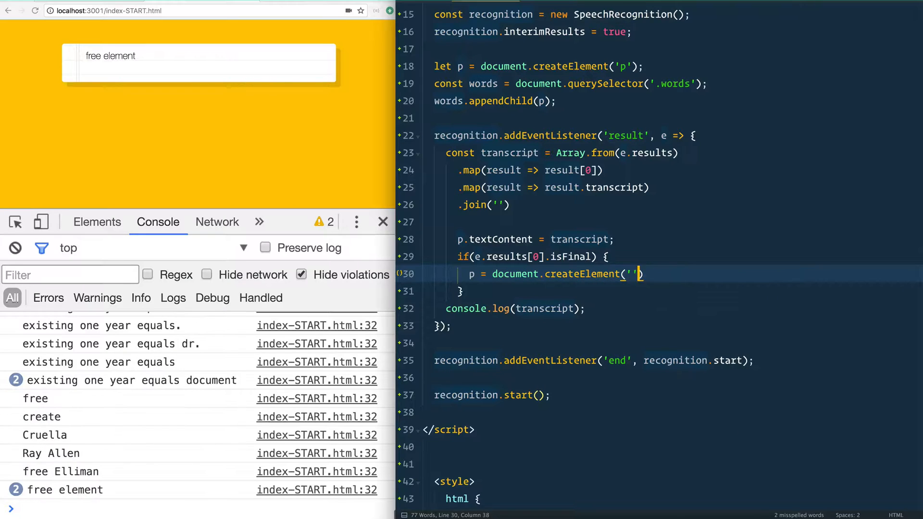
text([)
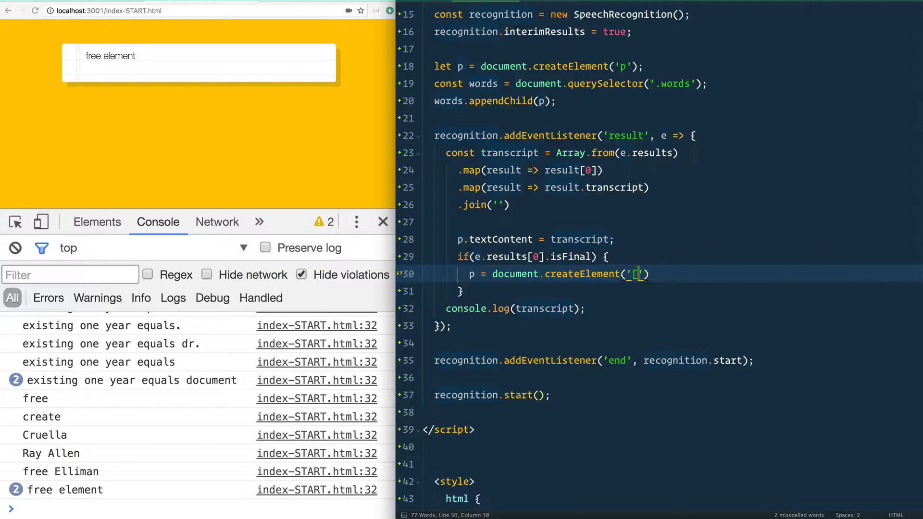
text(words)
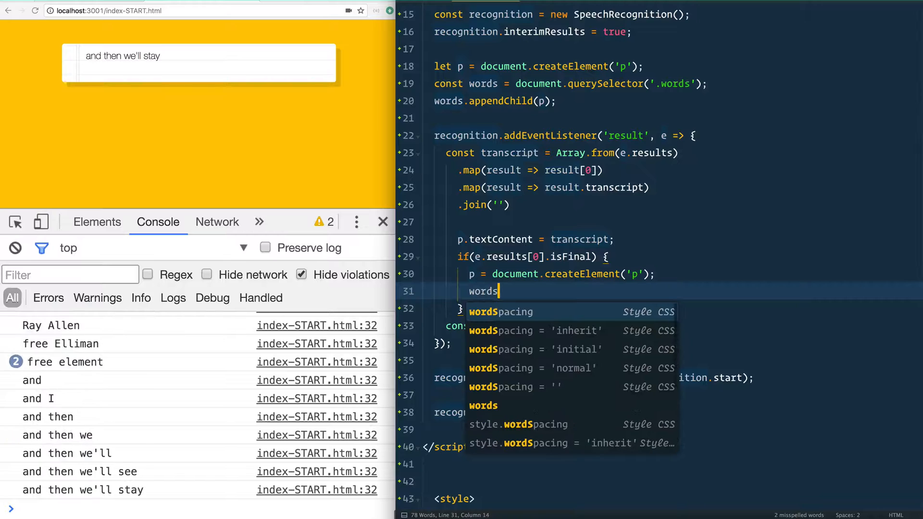
- Add words.appendChild(p) inside the isFinal block so each final phrase becomes a paragraph
text(.appendChild(p);)
text(if()
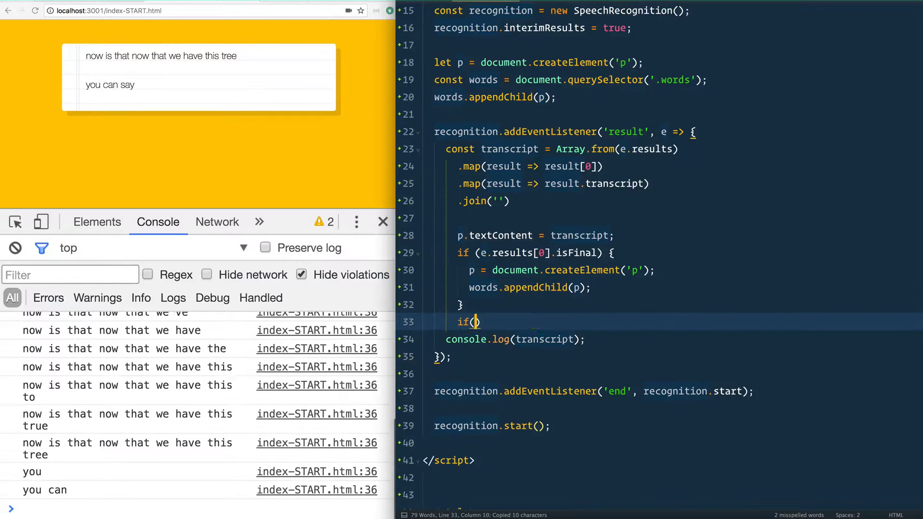
- Check the transcript for 'unicorn', then switch to 'get the weather' and start console.log('Get'
text(transcript.con)
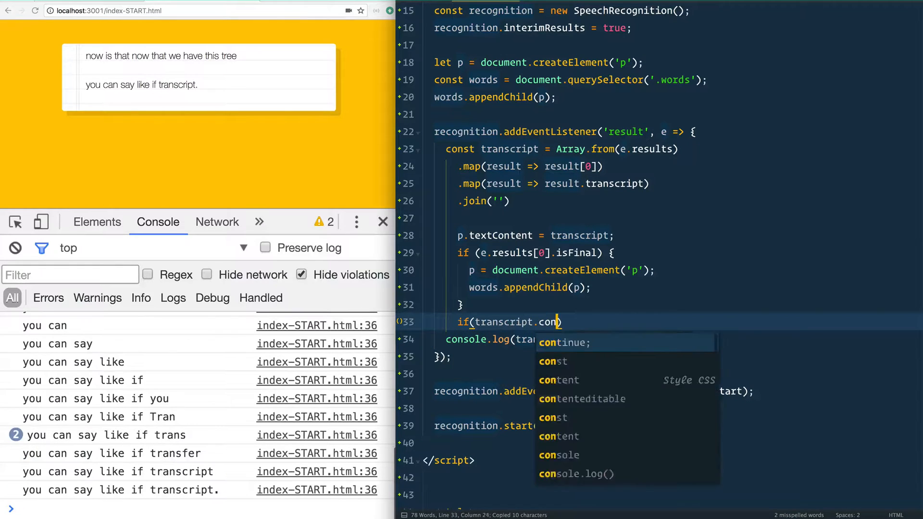
text(tains('unicorn')
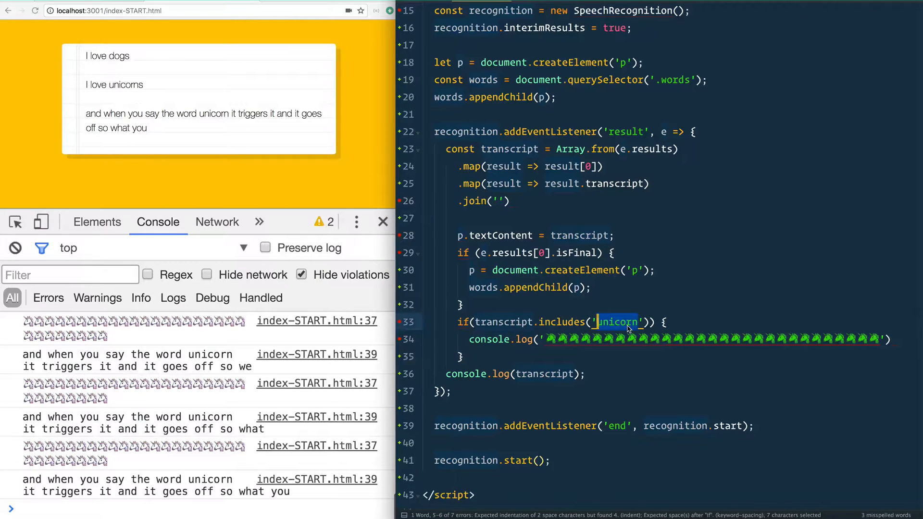
text(get the weathe)
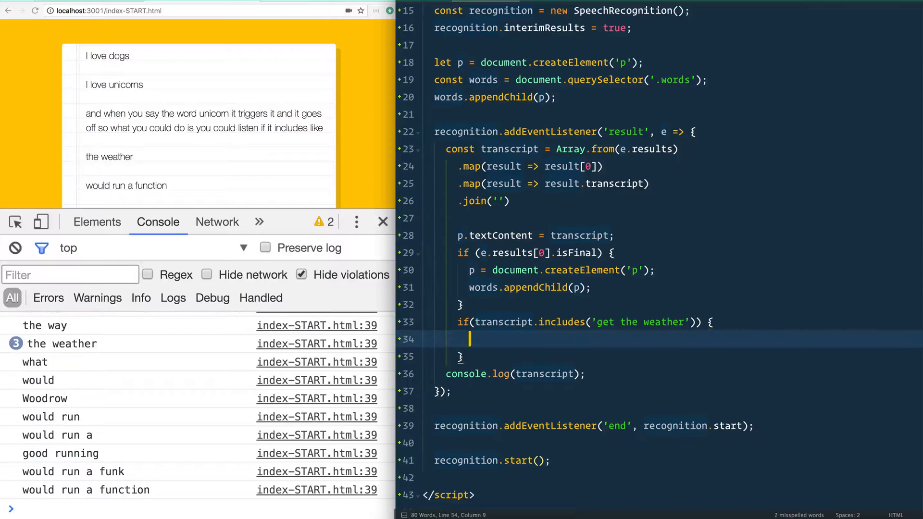
text(console.log('Get')
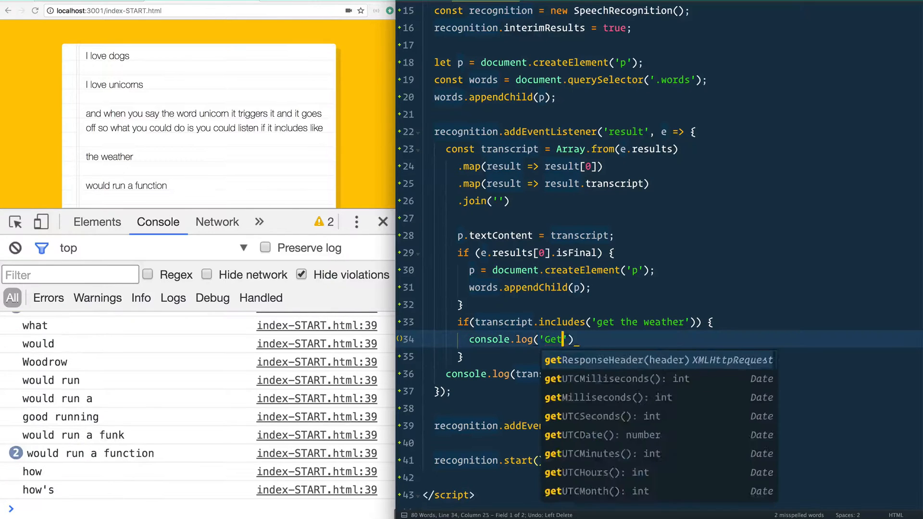